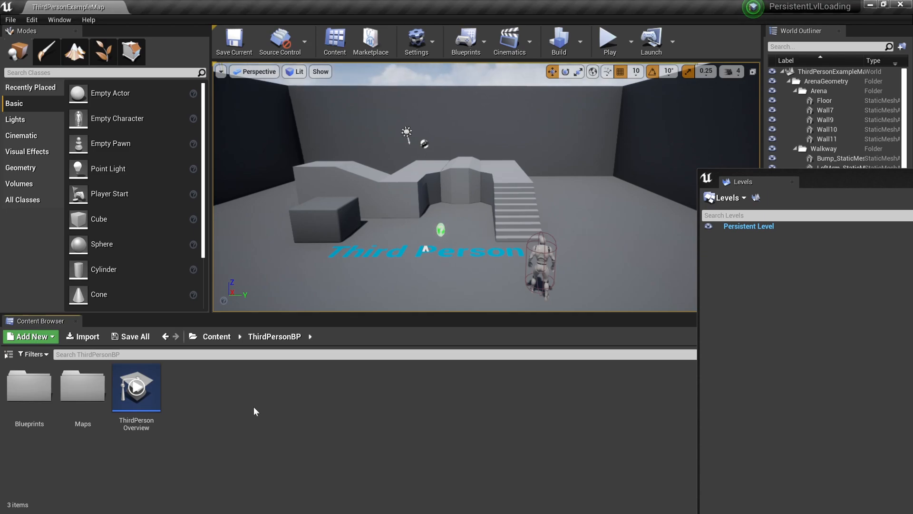
pyautogui.moveTo(237, 411)
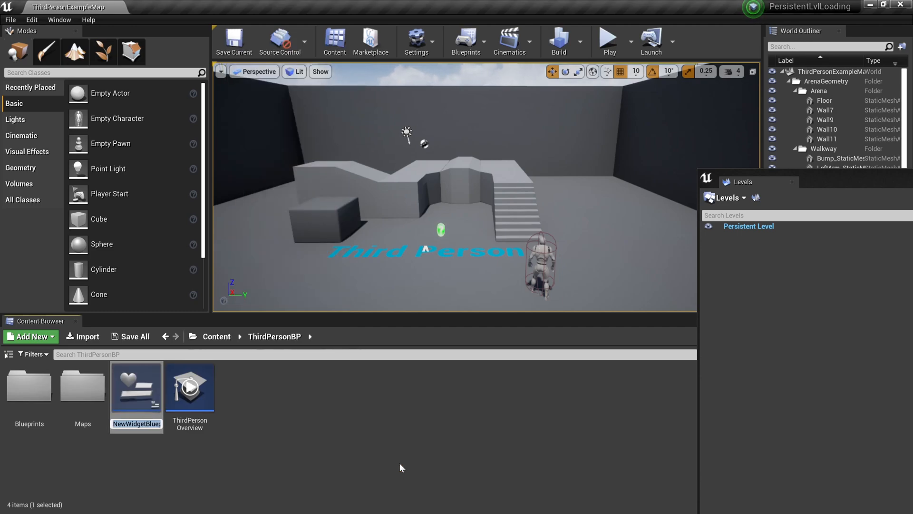
# Name the new widget blueprint Loading_Screen_Widget and bring it up in the designer.
pyautogui.write('Loading_Screen_')
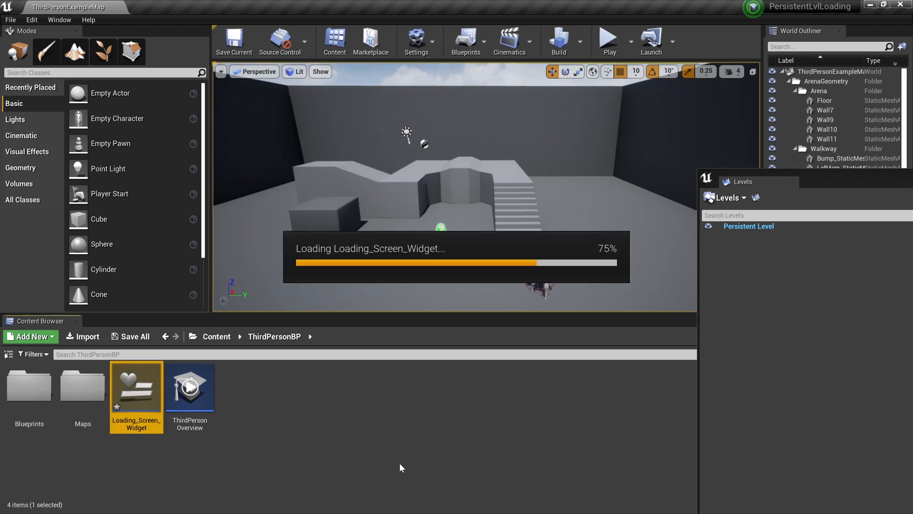
pyautogui.doubleClick(136, 386)
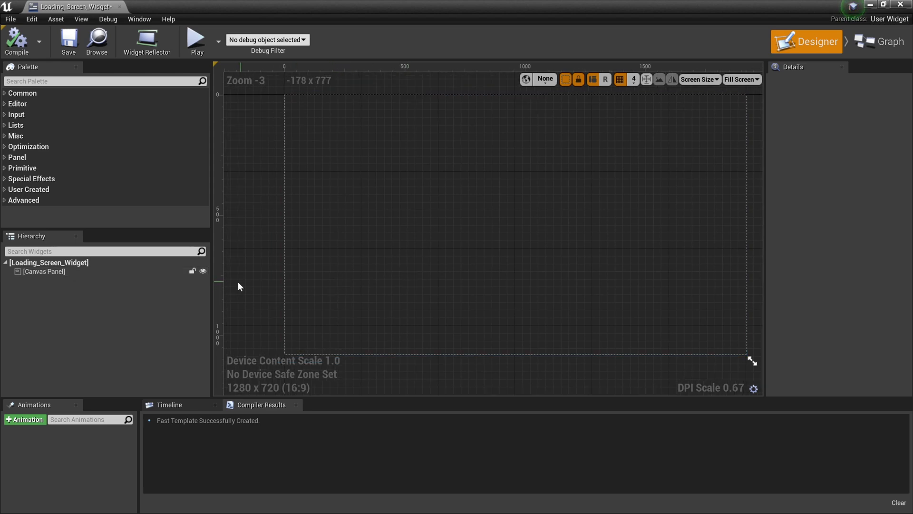
# Swap the root Canvas Panel for an Overlay via Replace With.
pyautogui.click(43, 272)
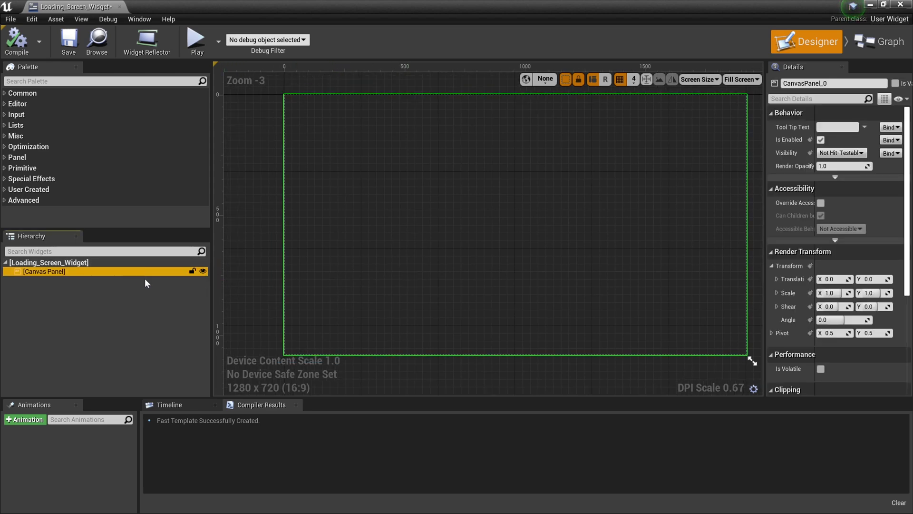
pyautogui.rightClick(44, 271)
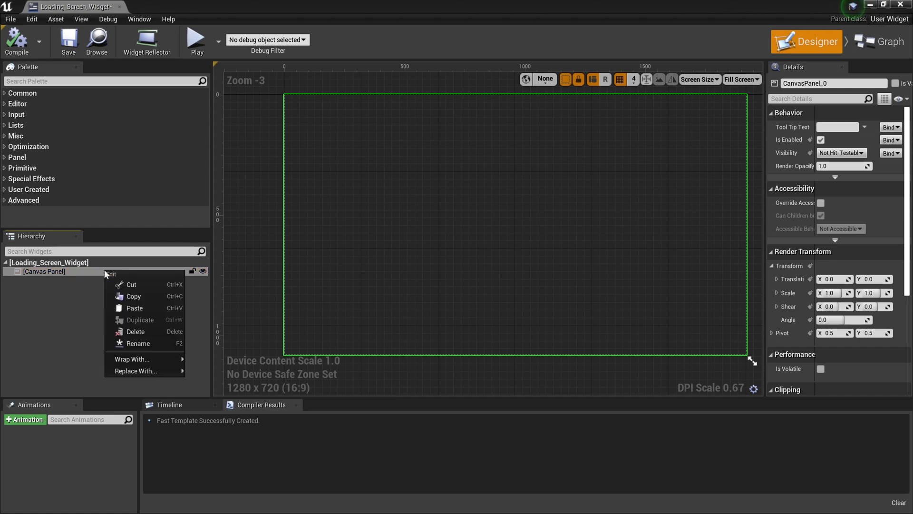
pyautogui.click(134, 371)
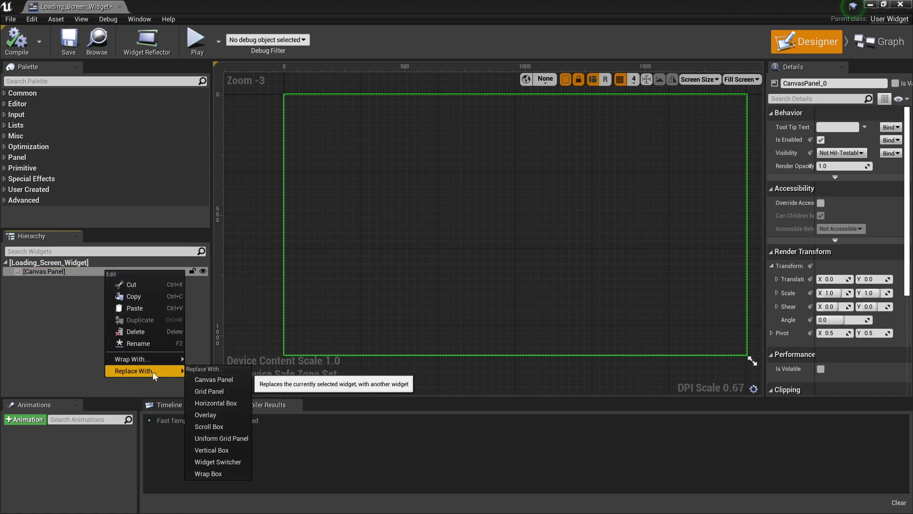
pyautogui.click(205, 415)
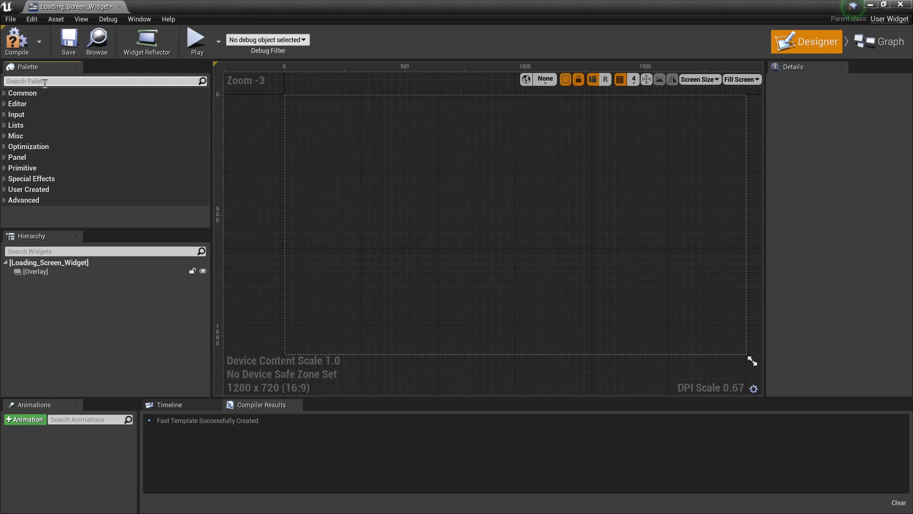
# Place an Image inside the overlay and tint its brush black for a full-screen backdrop.
pyautogui.write('ima')
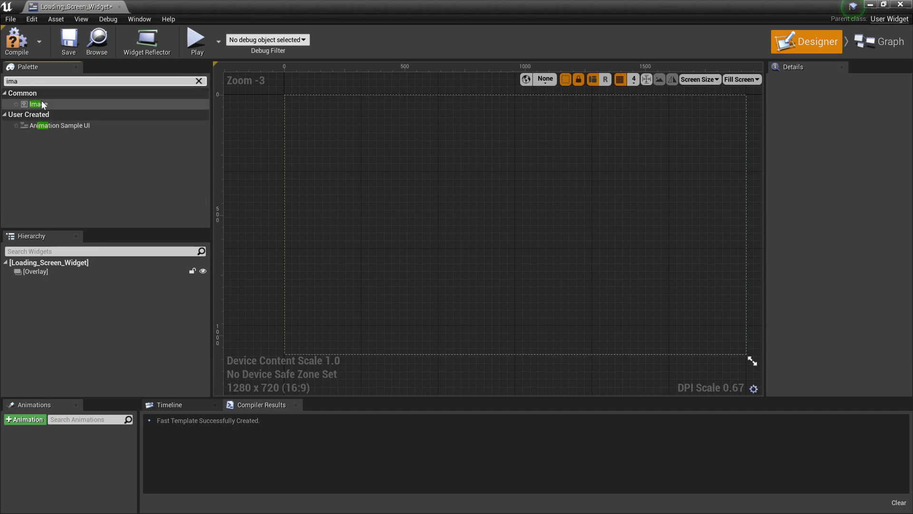
pyautogui.moveTo(36, 104); pyautogui.dragTo(287, 98)
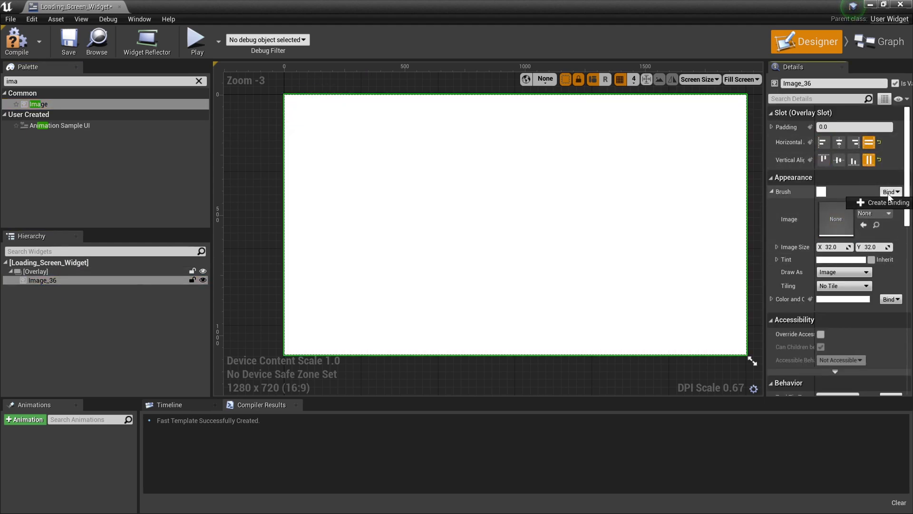
pyautogui.click(822, 191)
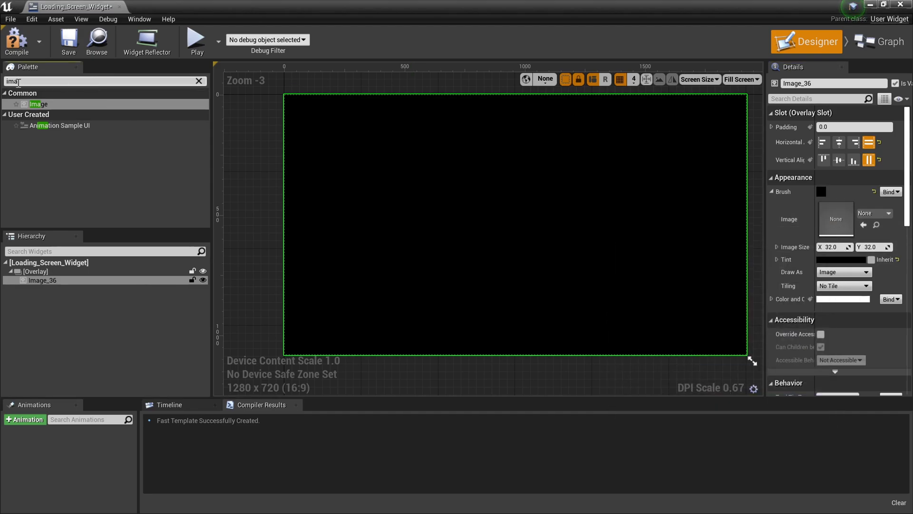
# Add a row Throbber to the overlay, centre it both ways and enlarge its pieces to 50.0.
pyautogui.write('thro')
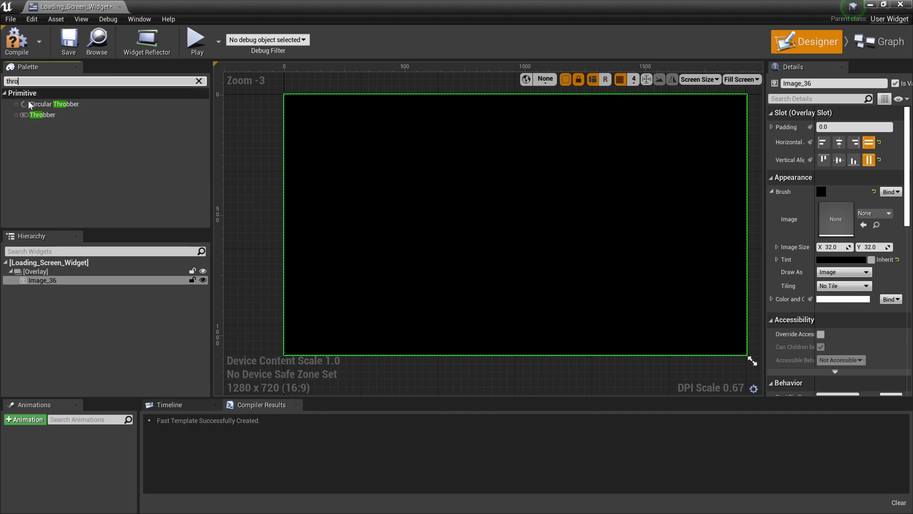
pyautogui.moveTo(61, 107)
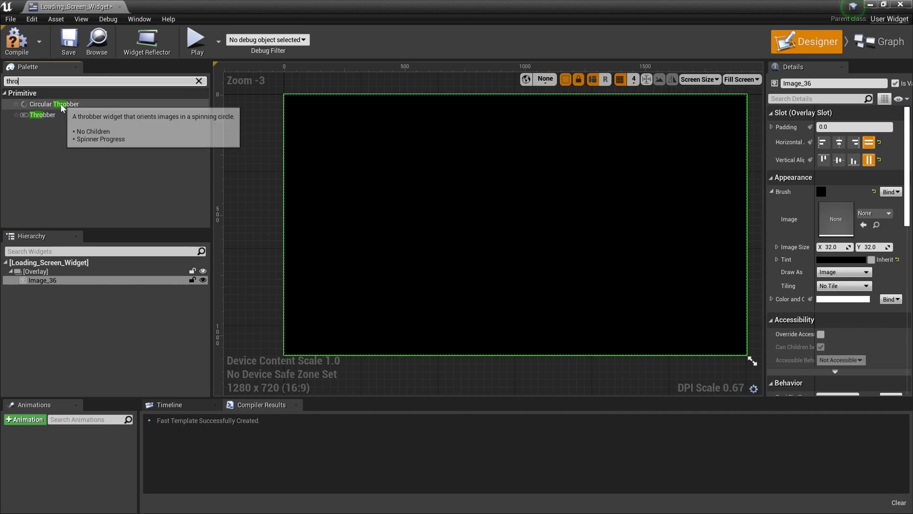
pyautogui.moveTo(43, 115)
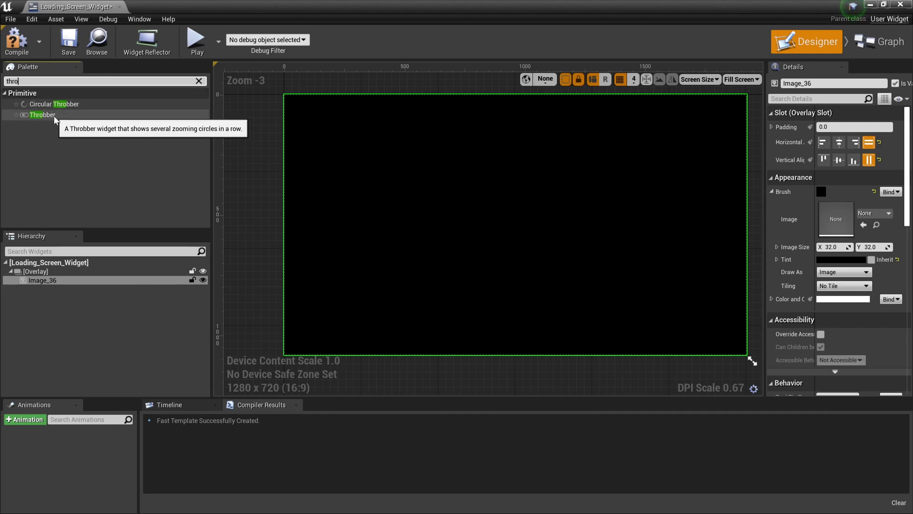
pyautogui.moveTo(43, 115); pyautogui.dragTo(43, 279)
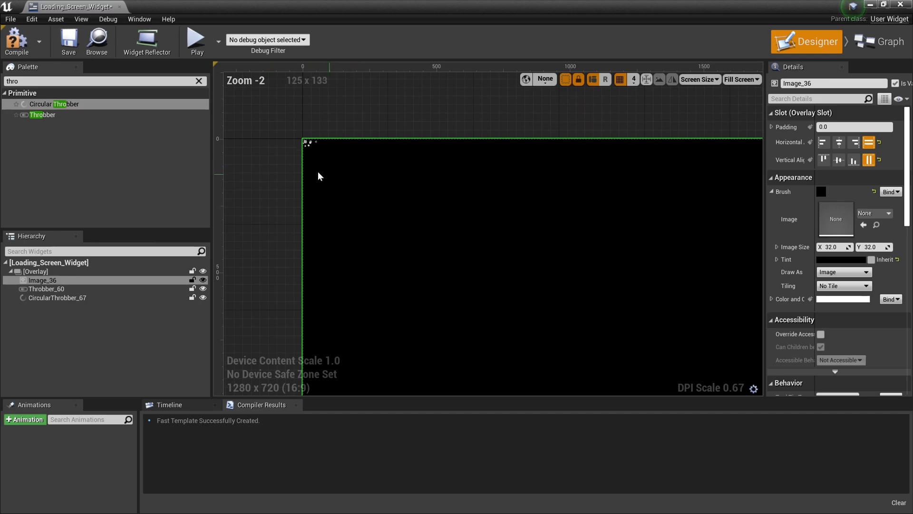
pyautogui.click(45, 289)
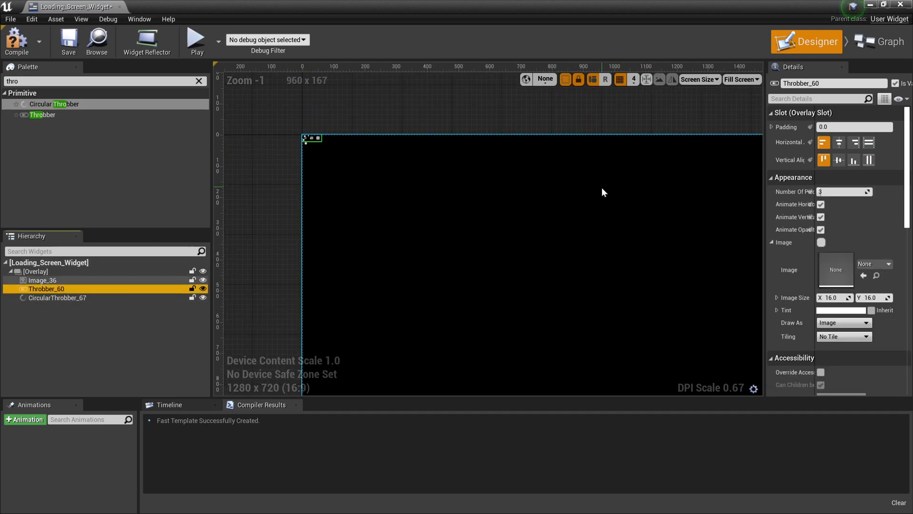
pyautogui.click(839, 142)
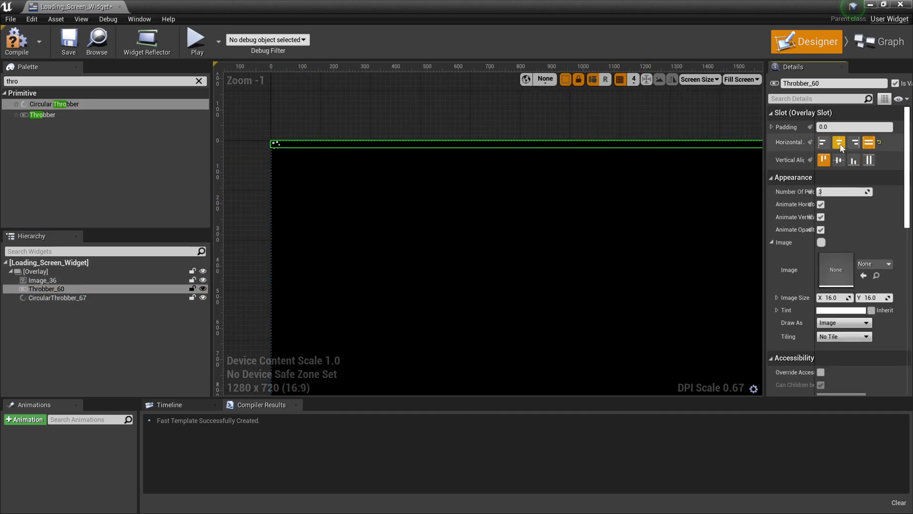
pyautogui.click(838, 159)
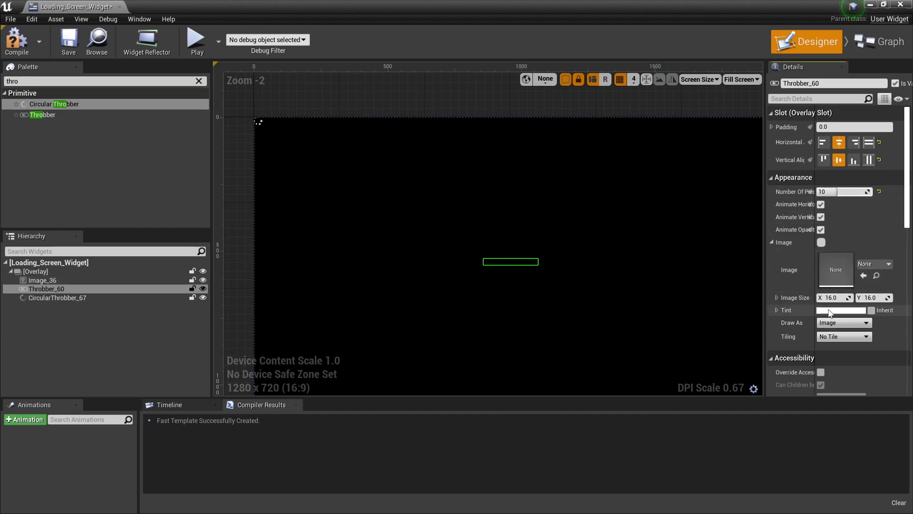
pyautogui.write('50.0')
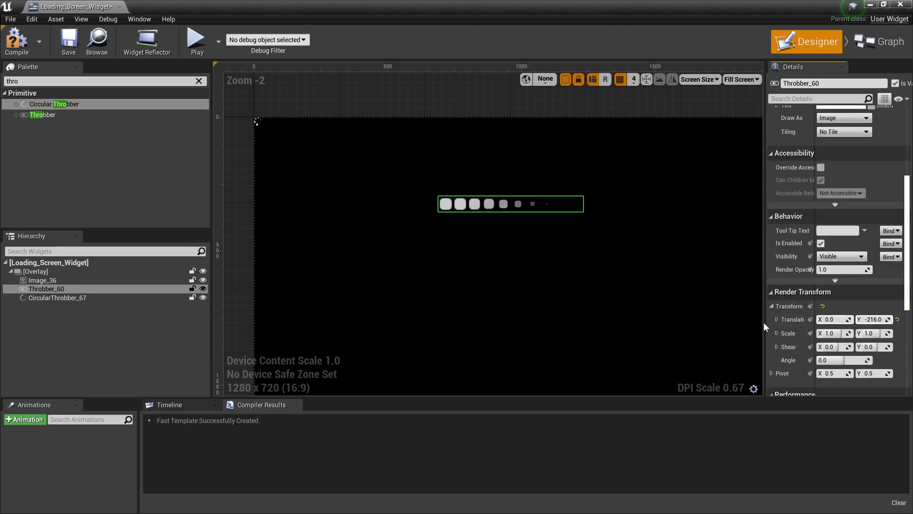
# Centre the circular throbber horizontally and vertically and reach its size settings.
pyautogui.click(58, 297)
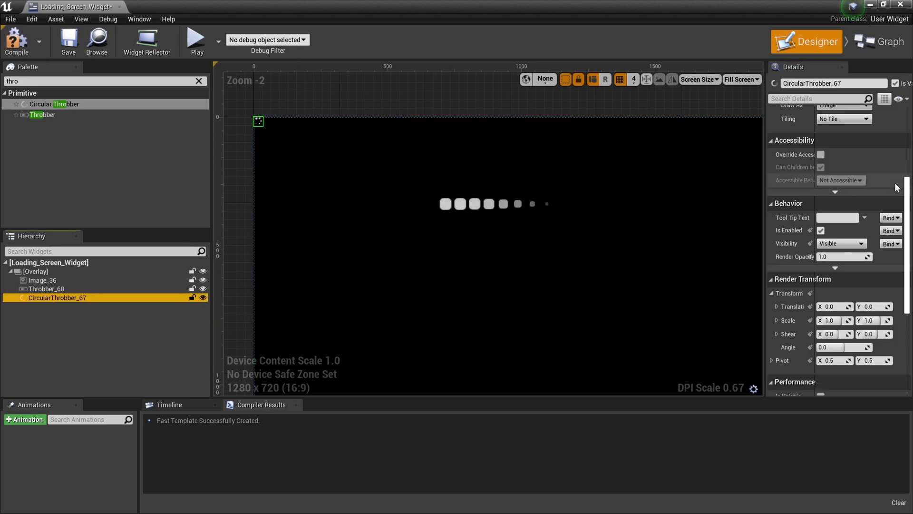
pyautogui.click(838, 159)
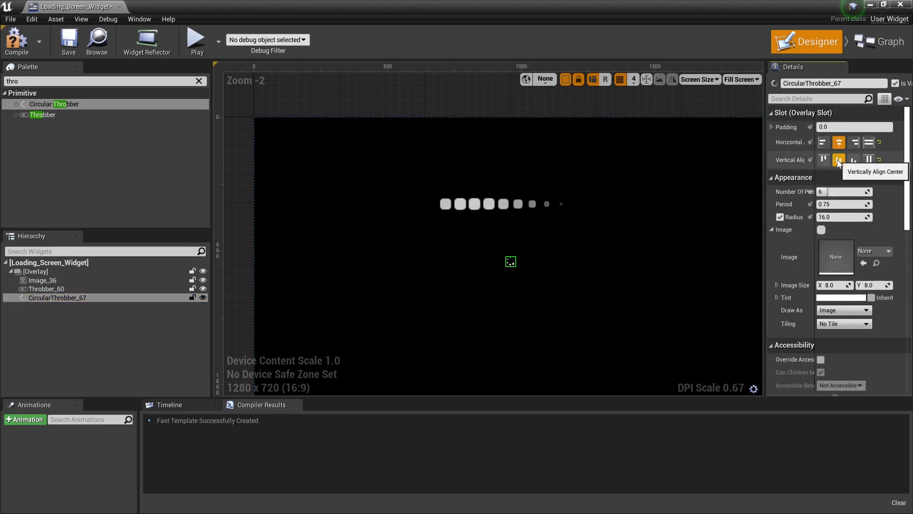
pyautogui.click(838, 159)
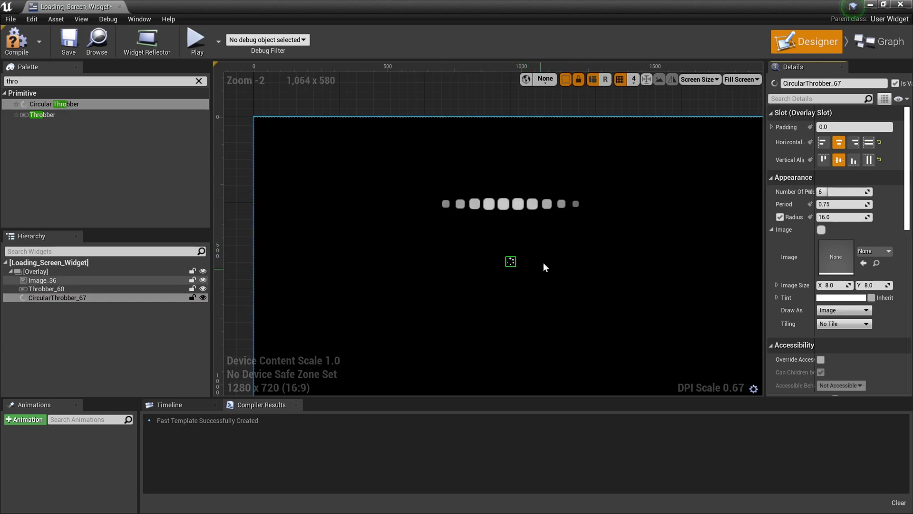
pyautogui.moveTo(844, 191)
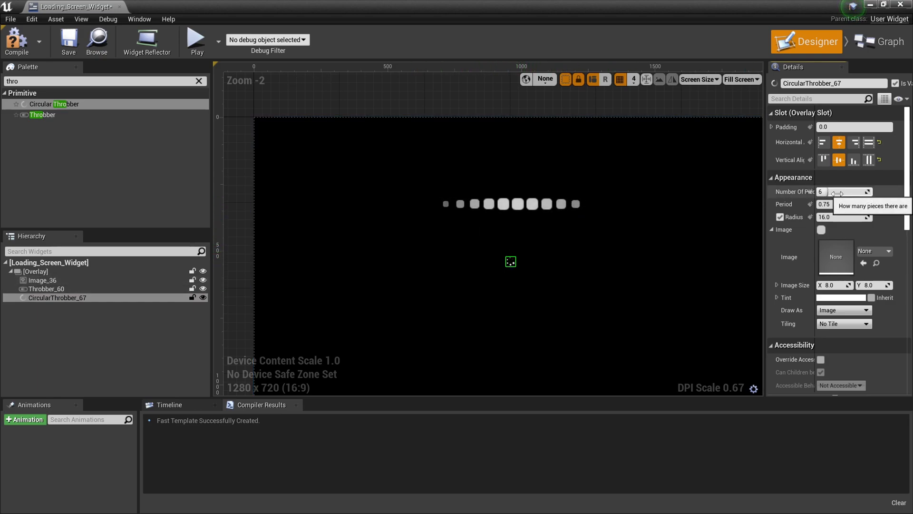
pyautogui.moveTo(785, 185)
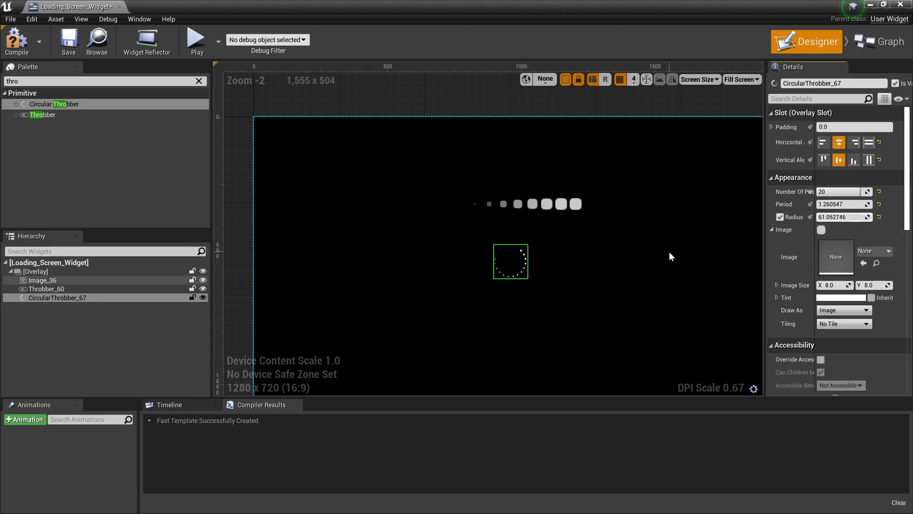
pyautogui.scroll(-3)
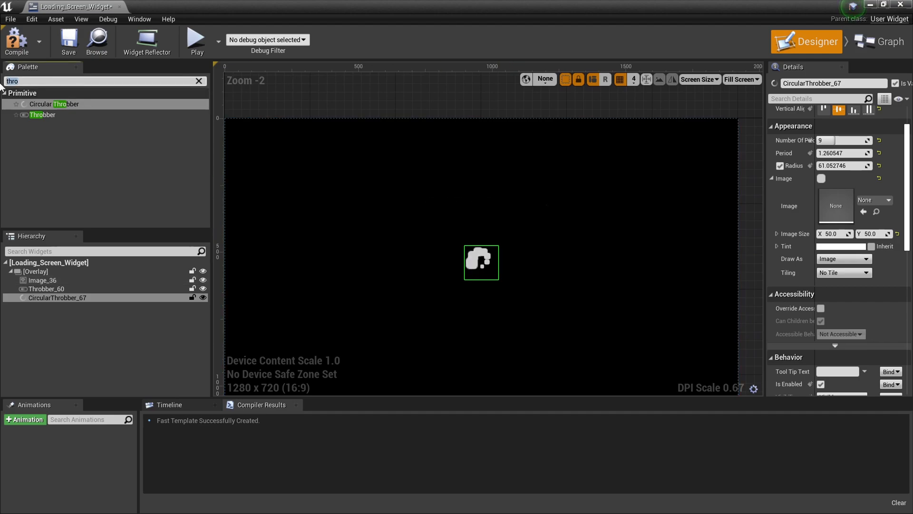
# Add a centred Text block reading 'Now Loading...' beneath the circular throbber.
pyautogui.write('text')
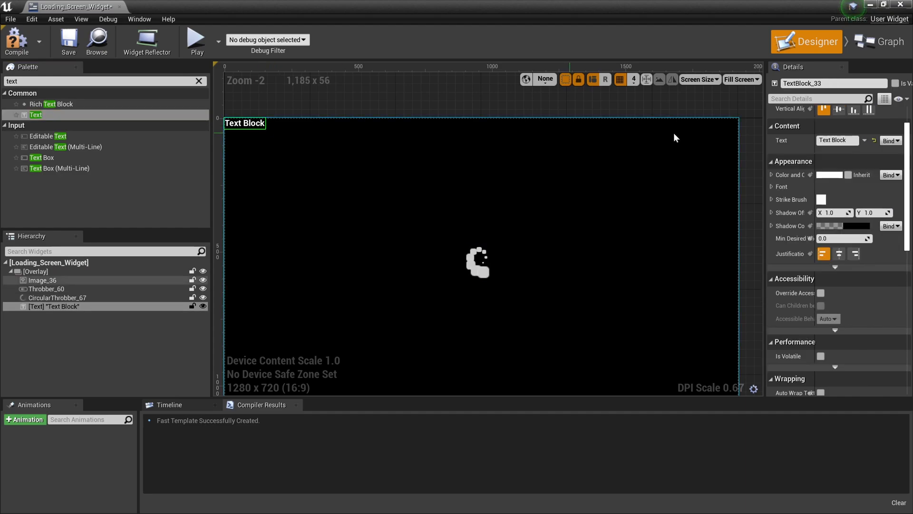
pyautogui.click(839, 126)
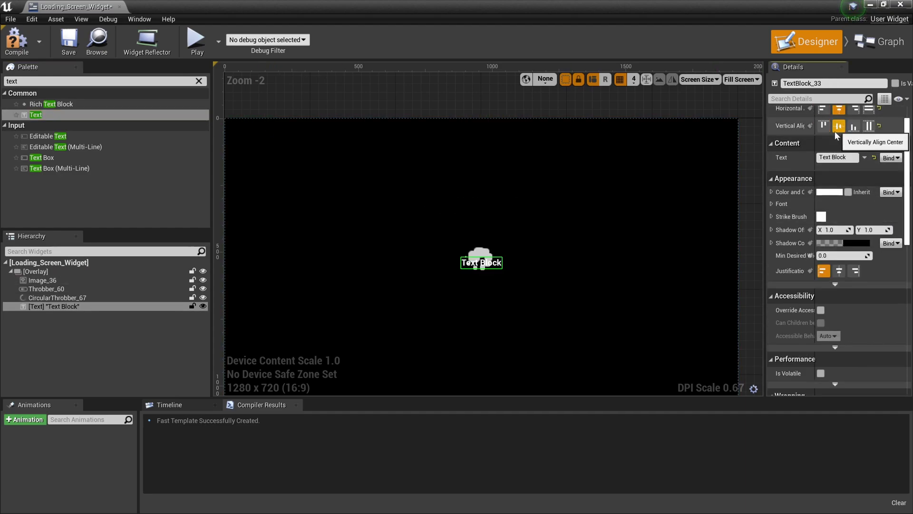
pyautogui.scroll(-3)
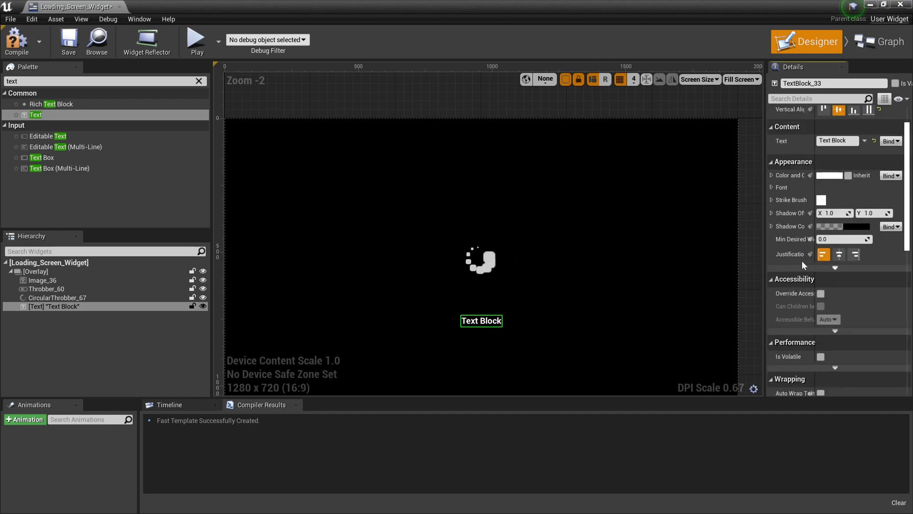
pyautogui.click(837, 141)
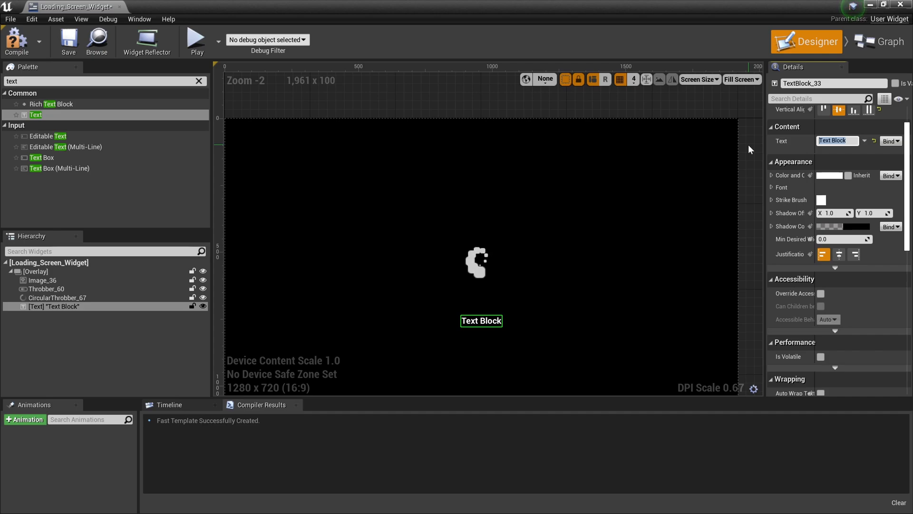
pyautogui.write('Now Loading...')
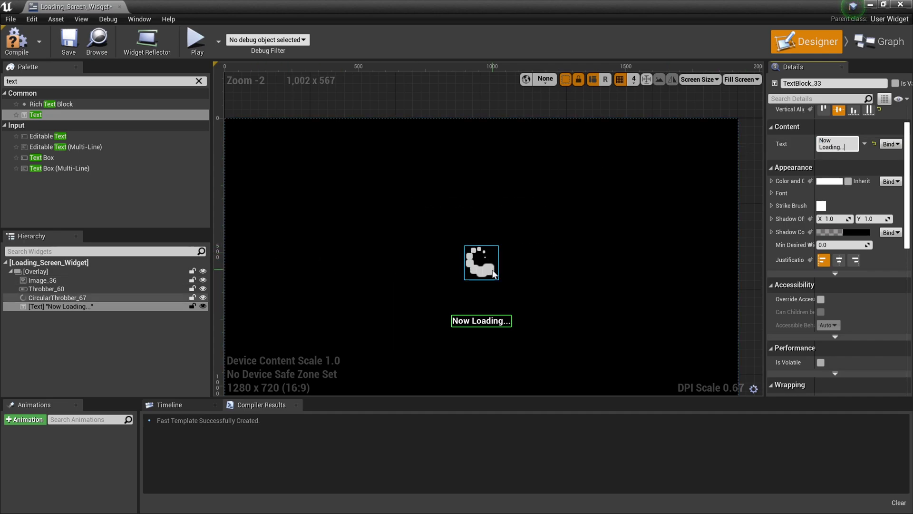
pyautogui.click(45, 289)
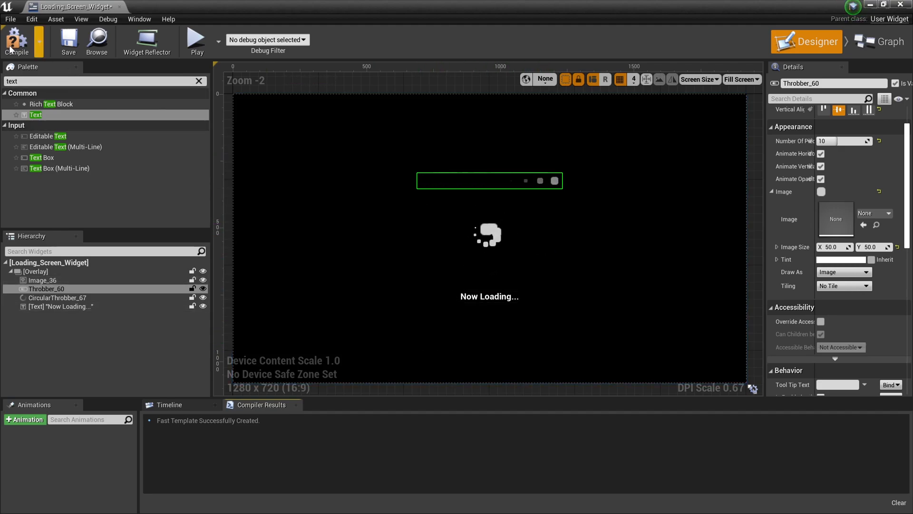
# Compile the widget, then show the Levels panel and dock it at the viewport's right.
pyautogui.click(17, 40)
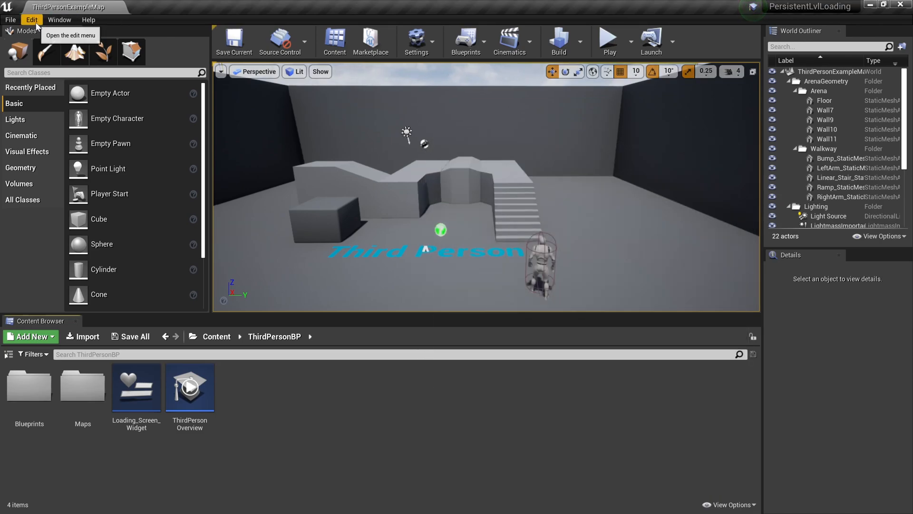
pyautogui.click(59, 19)
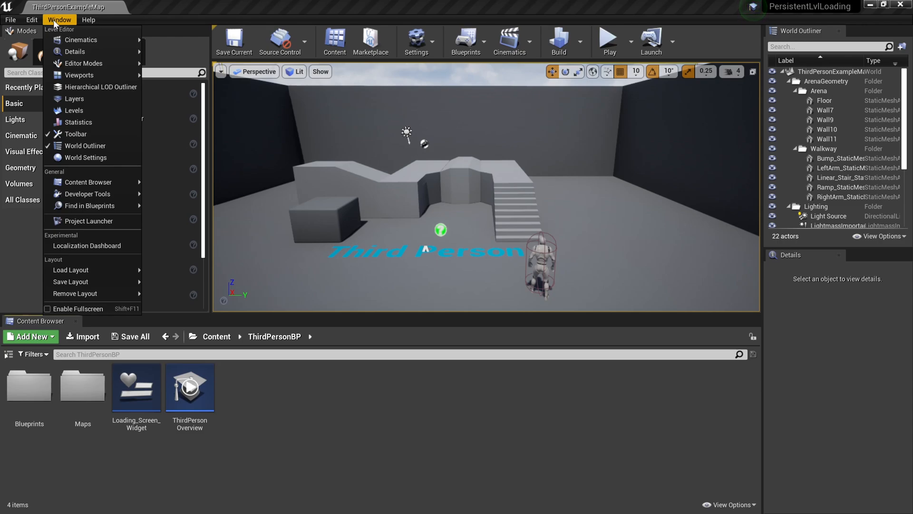
pyautogui.moveTo(73, 111)
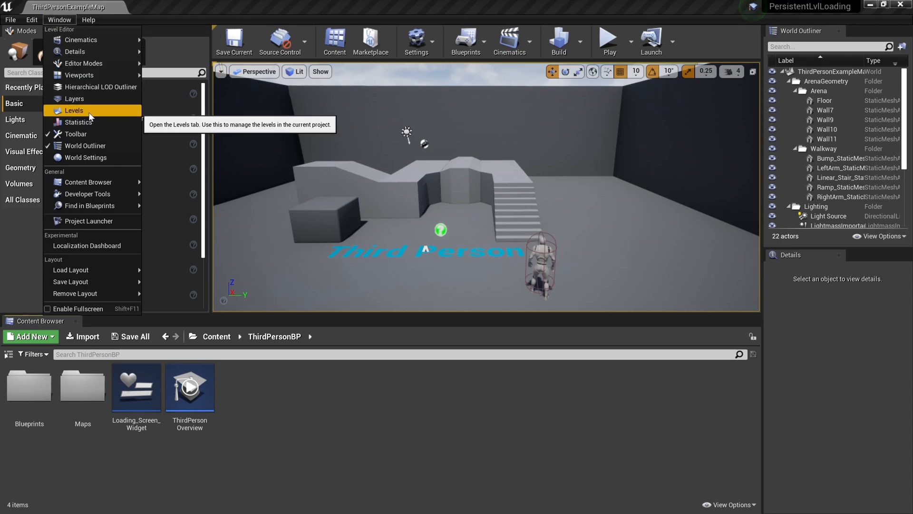
pyautogui.click(74, 110)
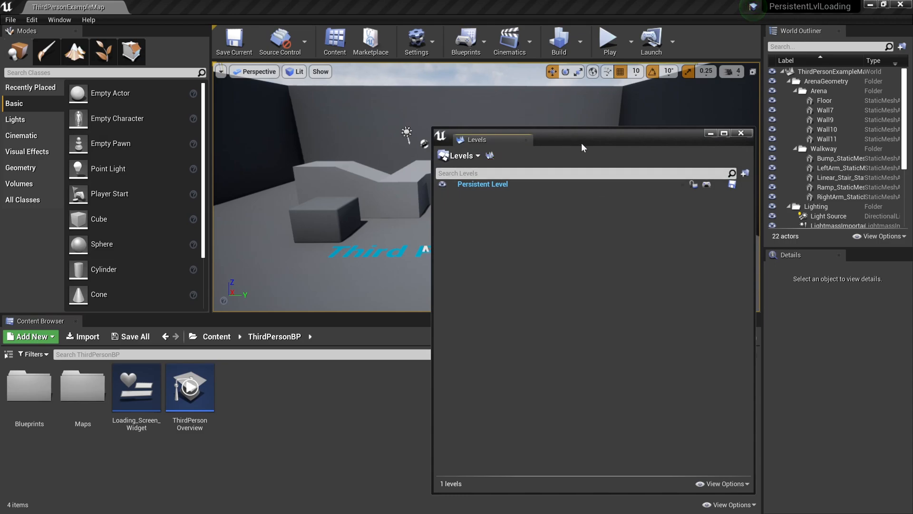
pyautogui.moveTo(582, 133); pyautogui.dragTo(658, 129)
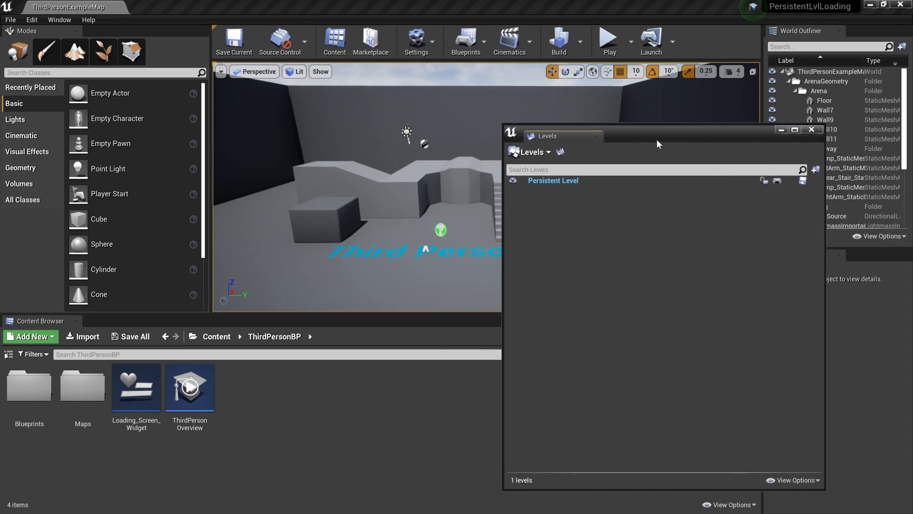
pyautogui.moveTo(622, 149)
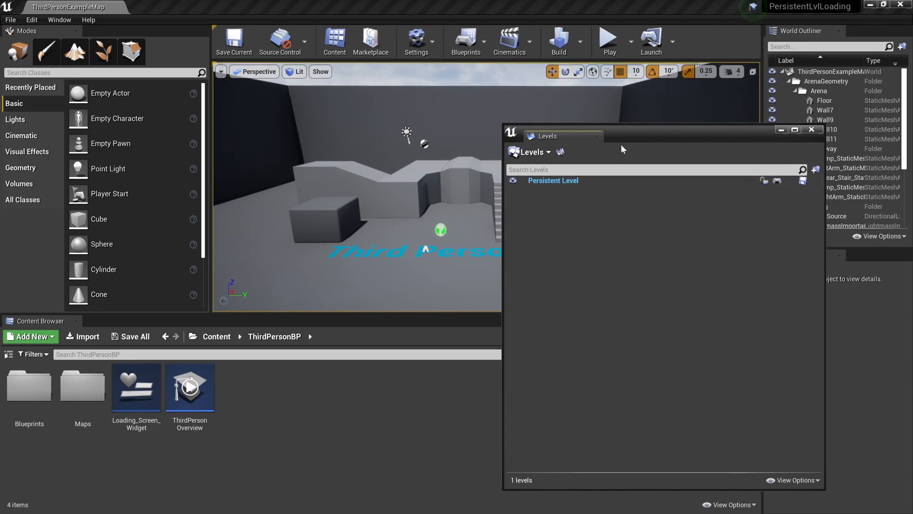
pyautogui.moveTo(579, 187)
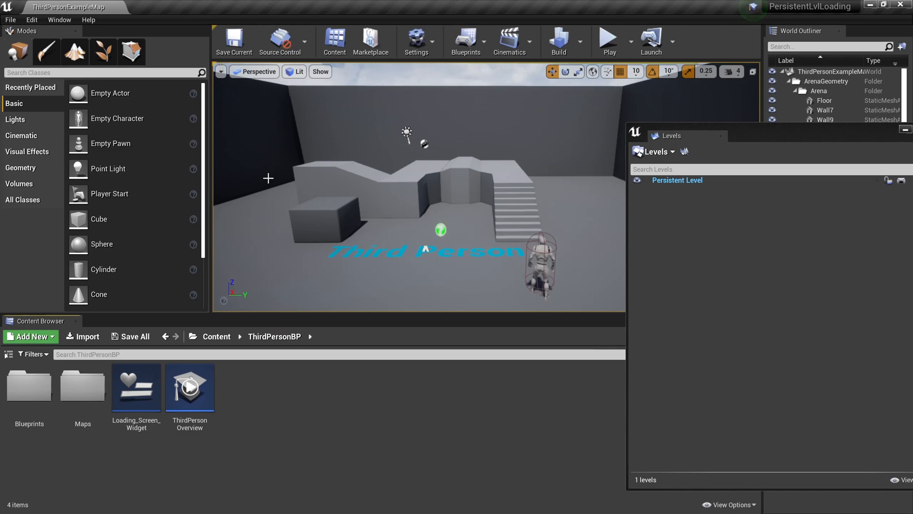
pyautogui.click(9, 19)
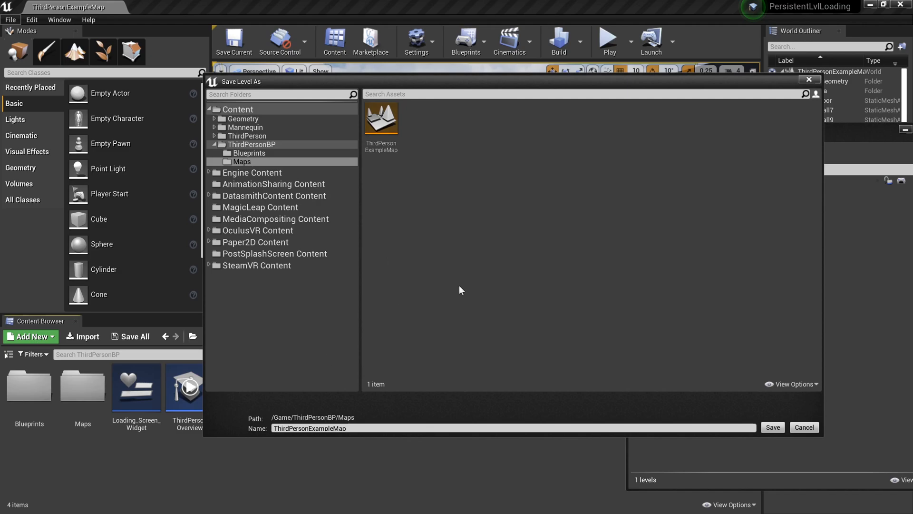
# Enter Persistent_Level_Main_Menu as the new level name in Save Level As.
pyautogui.click(390, 428)
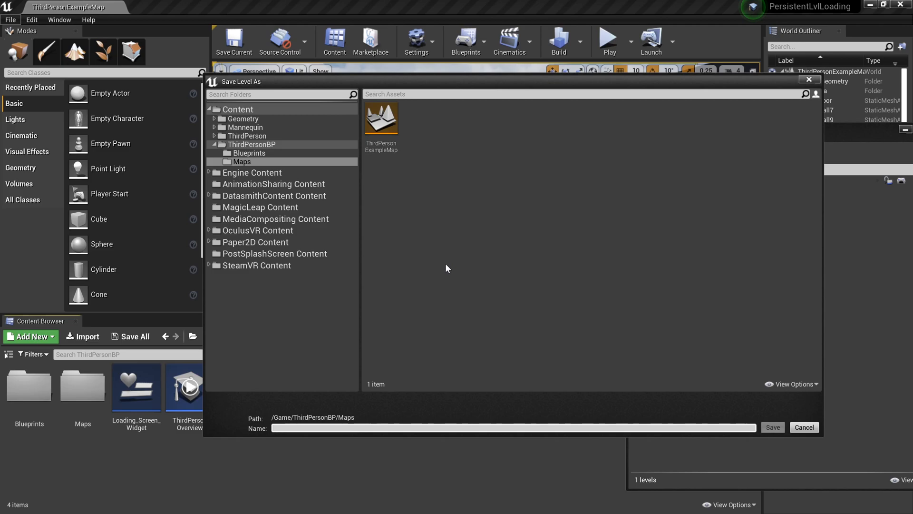
pyautogui.write('Persistent_Level_Main_Menu')
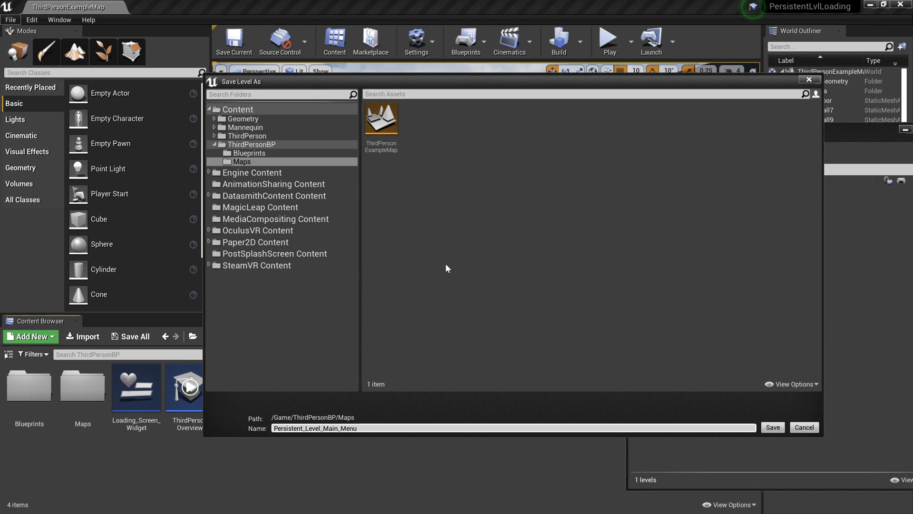
pyautogui.moveTo(487, 271)
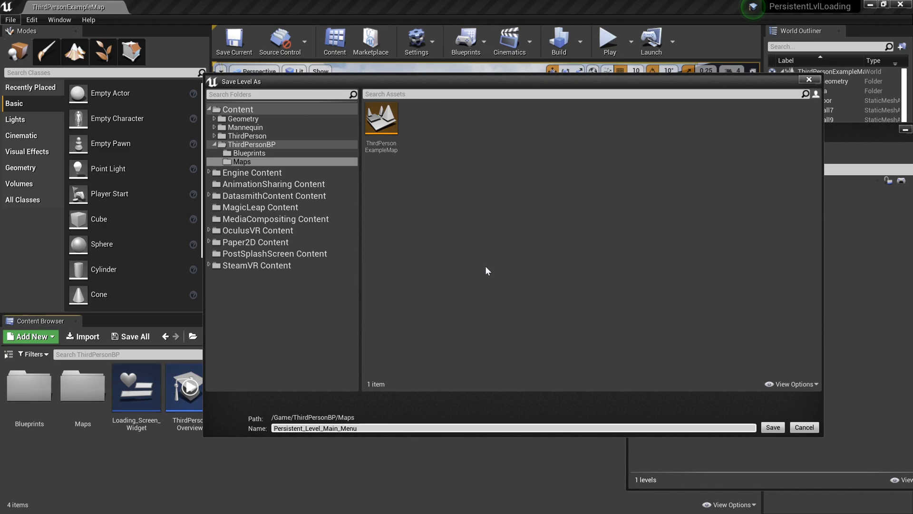
pyautogui.moveTo(506, 318)
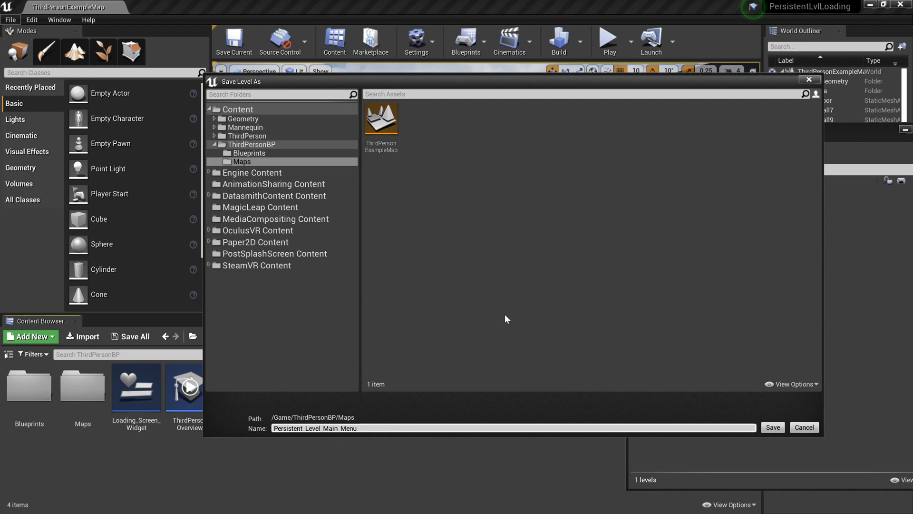
pyautogui.moveTo(559, 294)
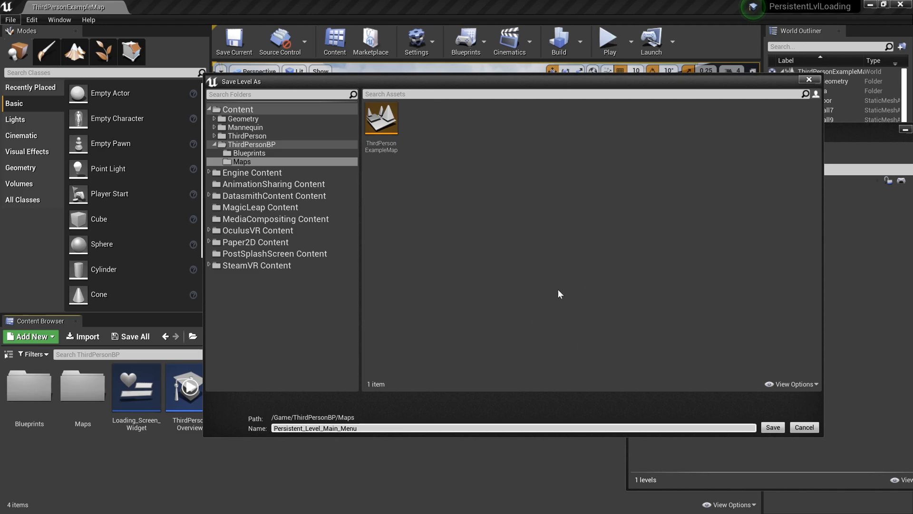
pyautogui.moveTo(298, 384)
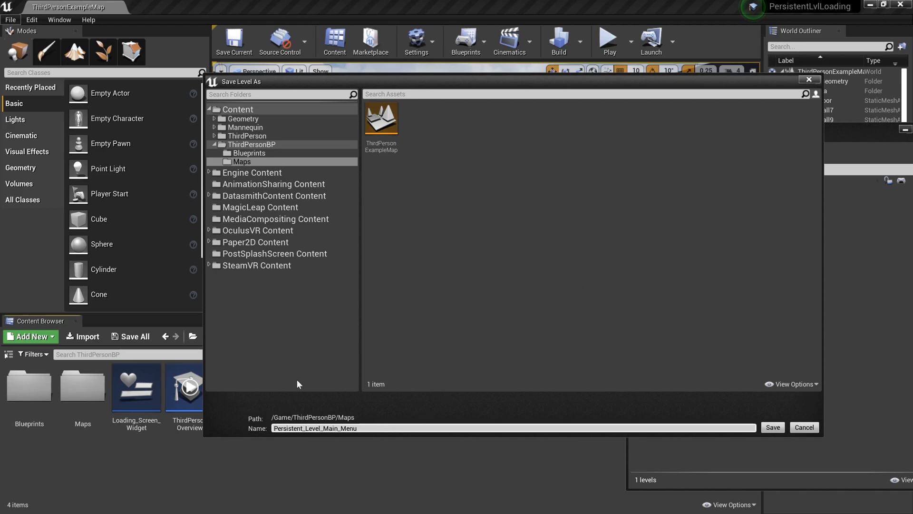
pyautogui.moveTo(551, 349)
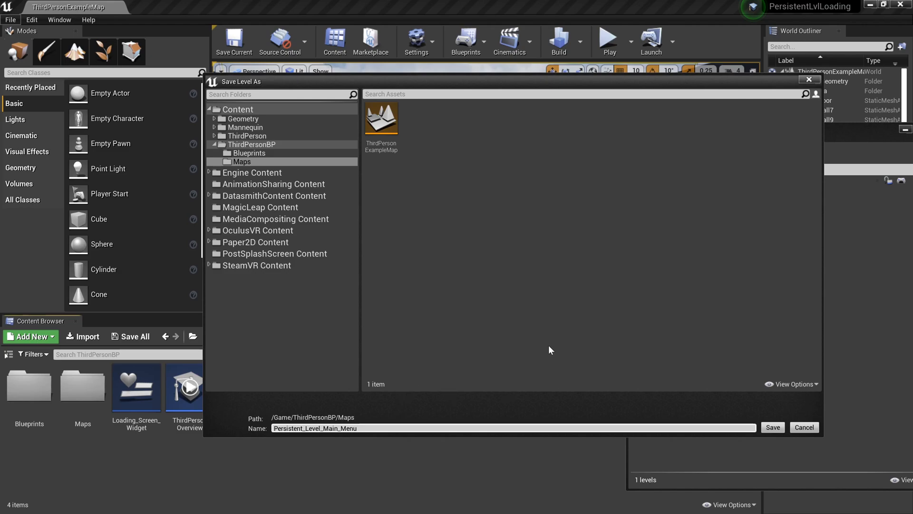
pyautogui.moveTo(590, 355)
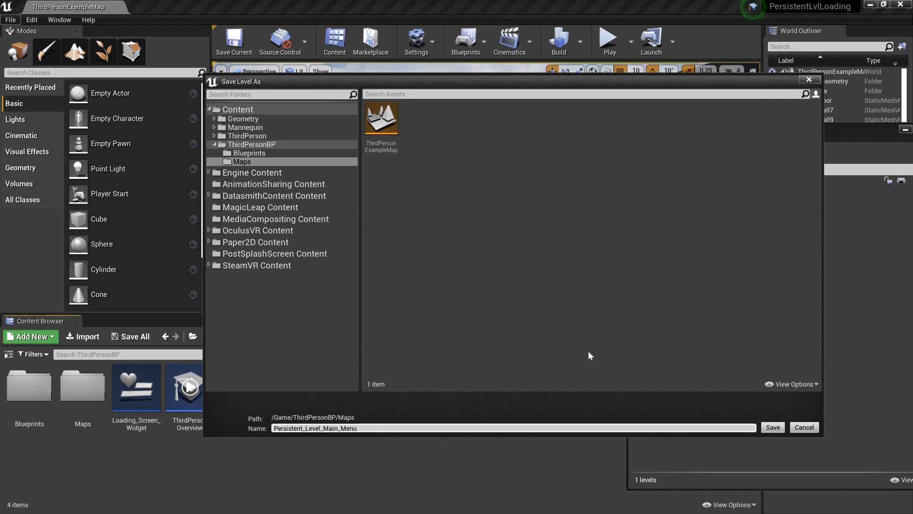
pyautogui.moveTo(753, 425)
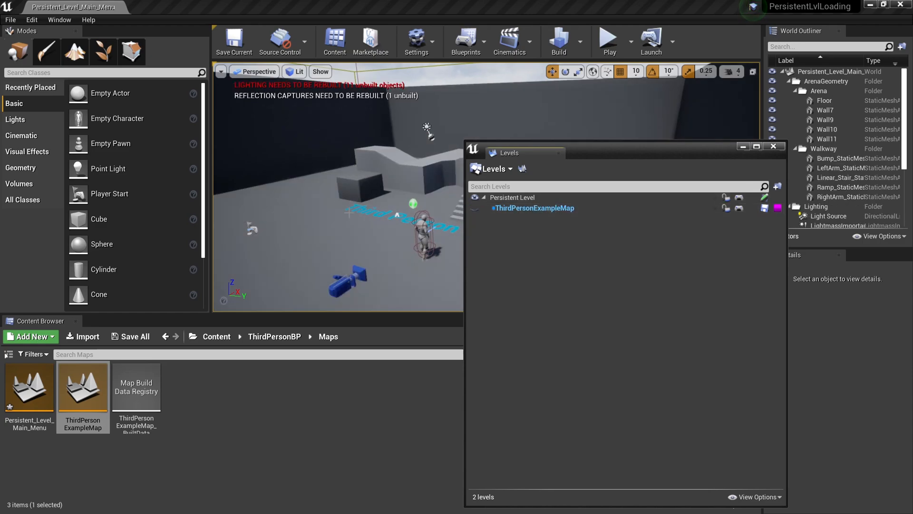
pyautogui.click(476, 209)
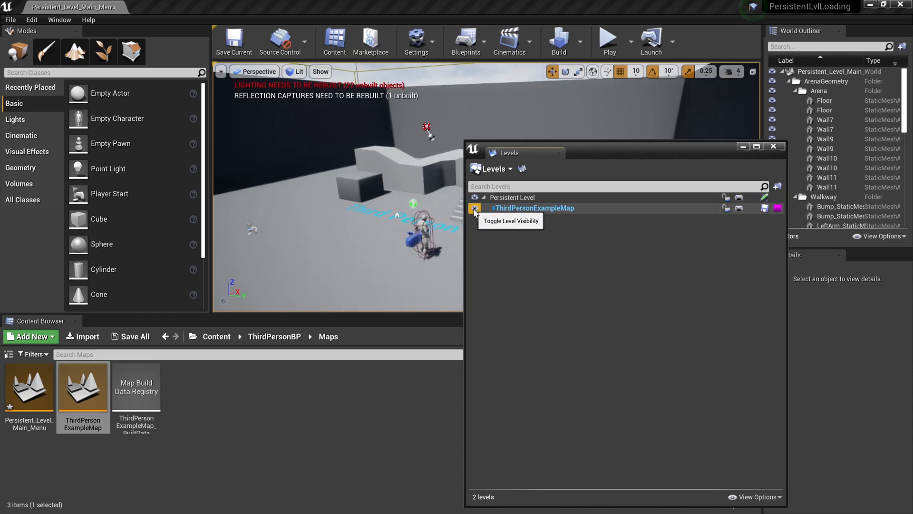
pyautogui.click(476, 209)
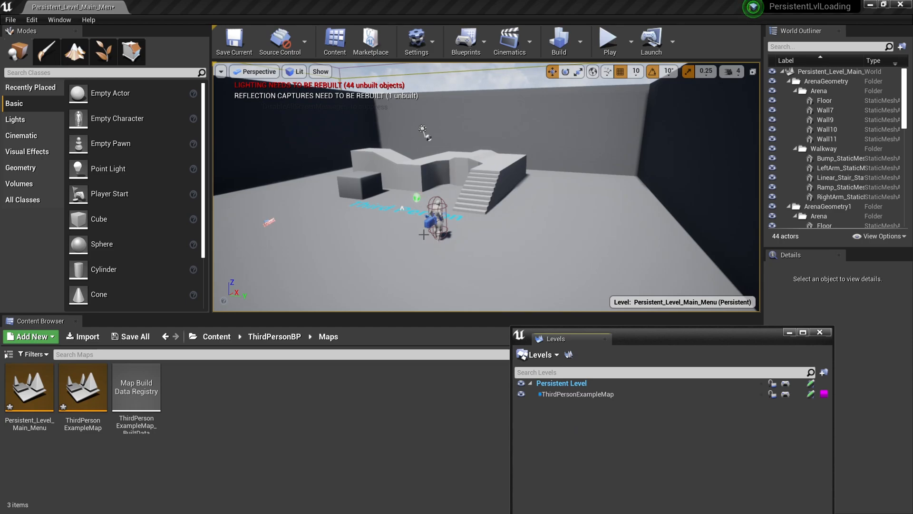
pyautogui.moveTo(577, 394)
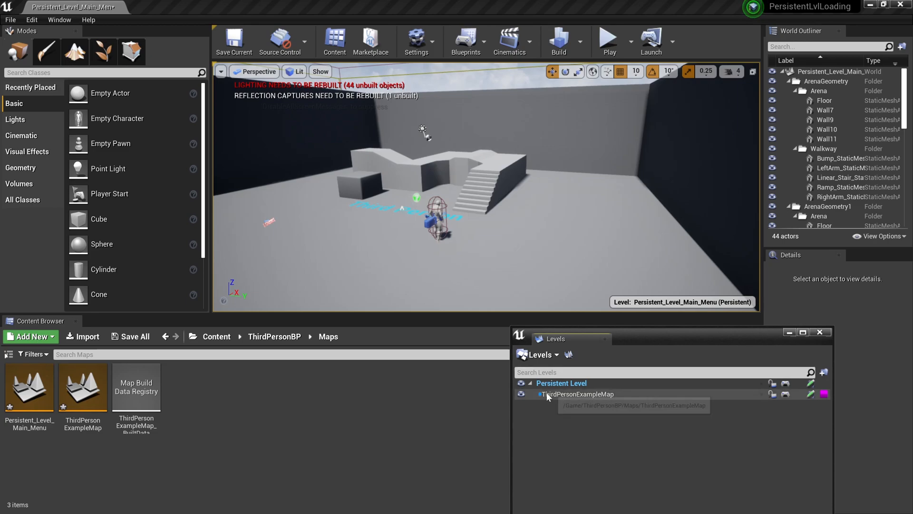
pyautogui.click(577, 394)
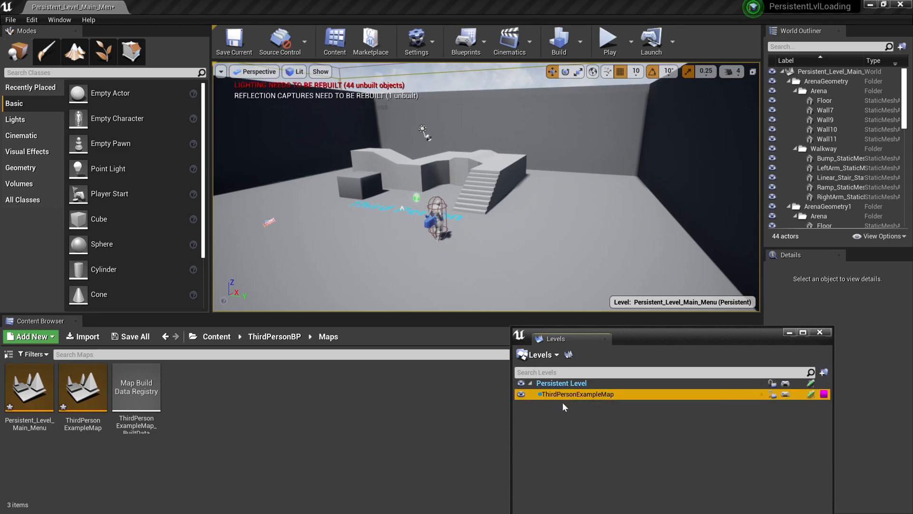
pyautogui.click(522, 394)
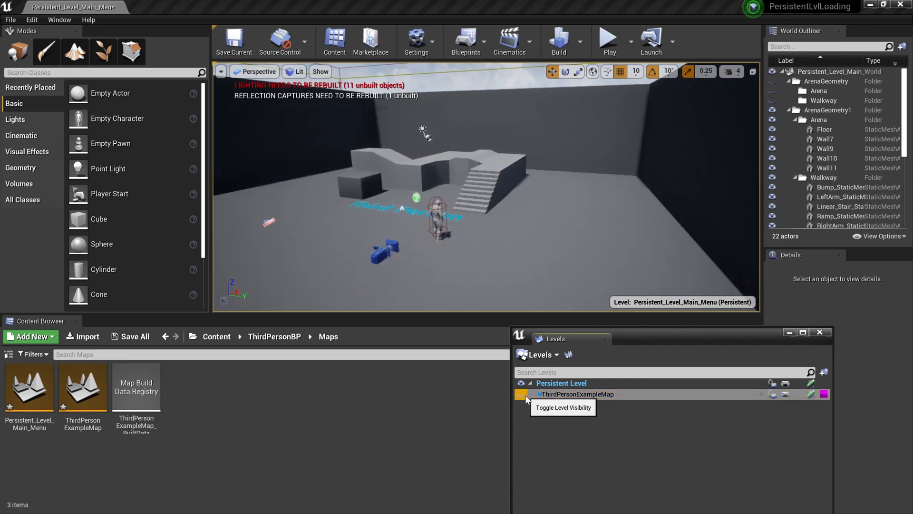
pyautogui.click(521, 393)
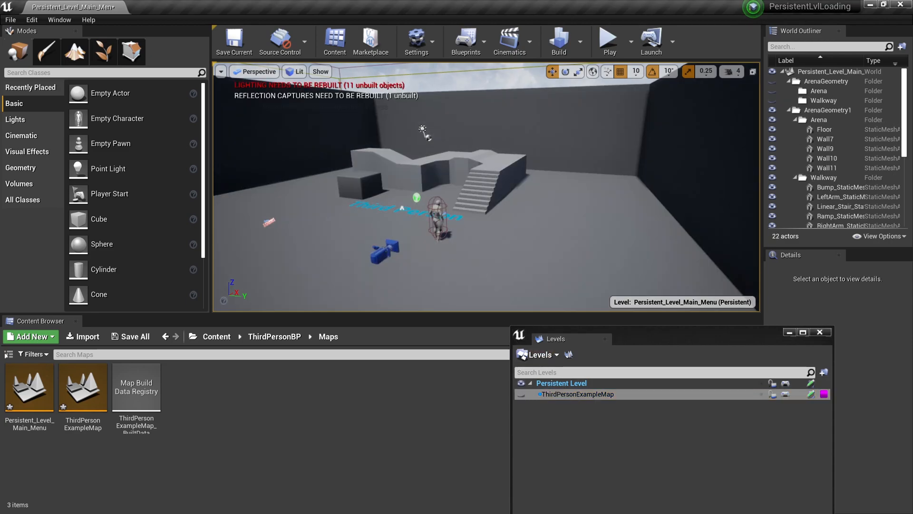
pyautogui.click(437, 216)
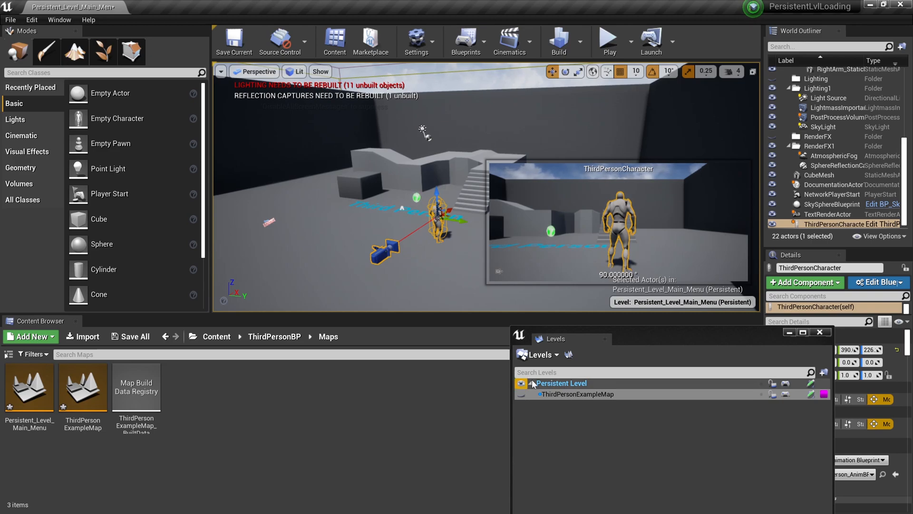
pyautogui.click(521, 394)
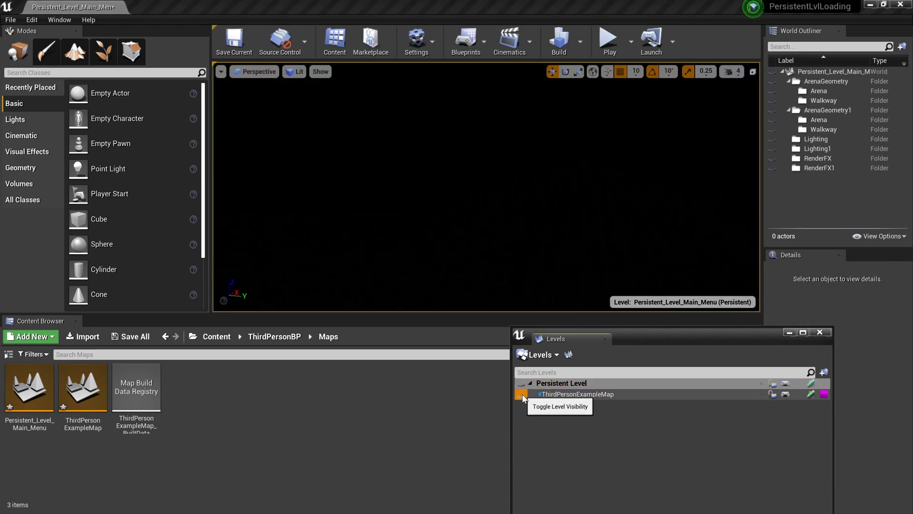
pyautogui.click(521, 394)
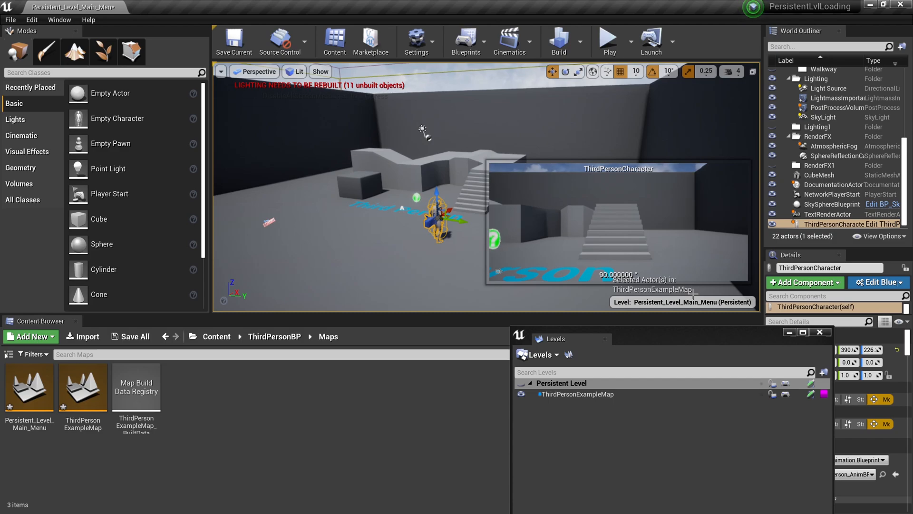
pyautogui.moveTo(545, 373)
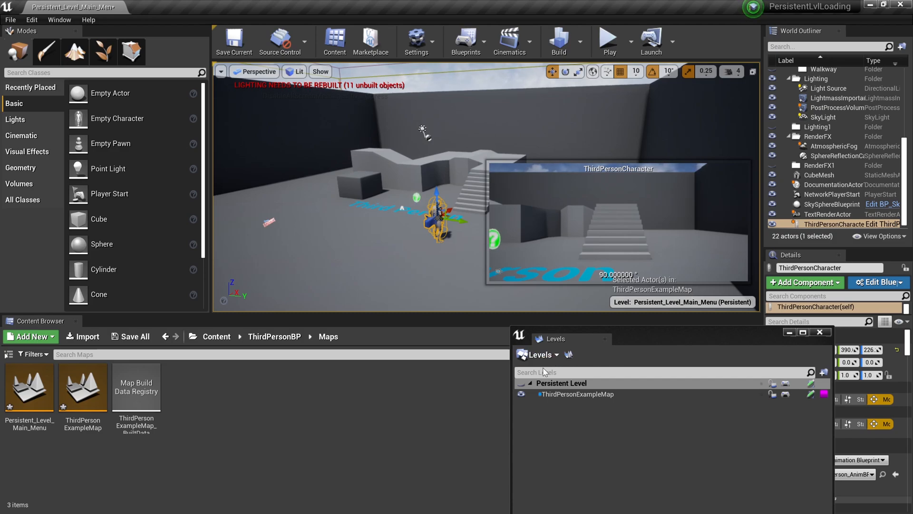
pyautogui.moveTo(521, 384)
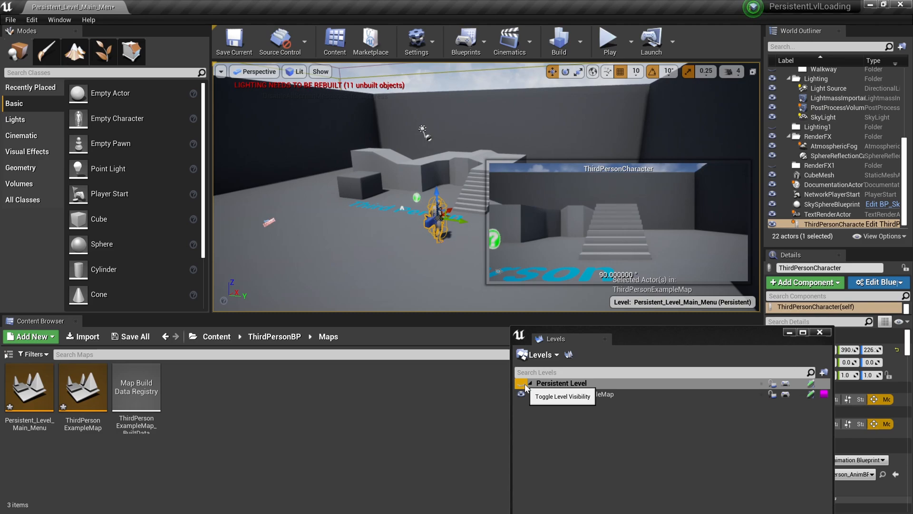
pyautogui.click(521, 383)
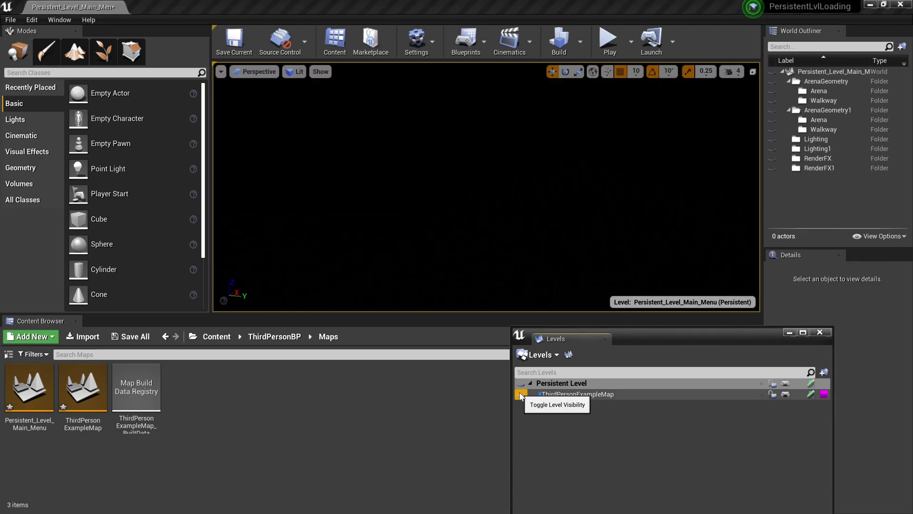
pyautogui.click(521, 393)
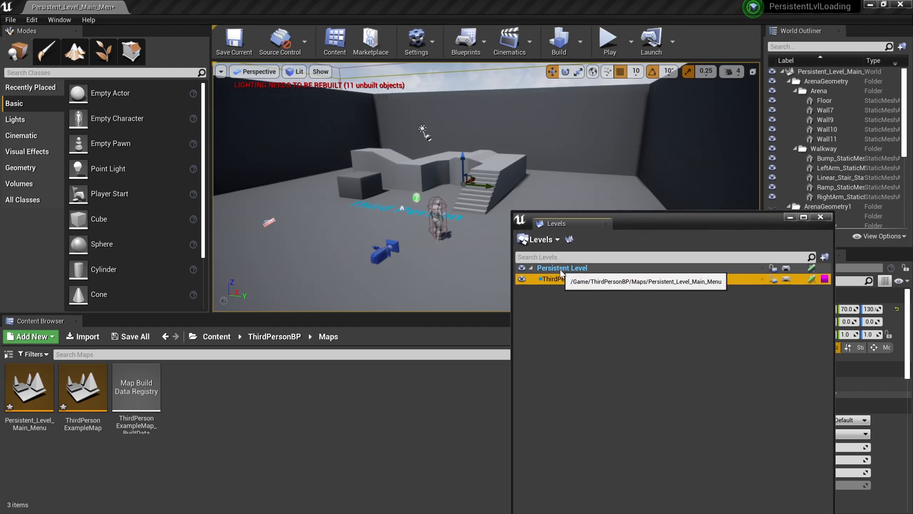
# Create two new empty sublevels, NewWorld and NewWorld1, from the Levels dropdown.
pyautogui.click(577, 278)
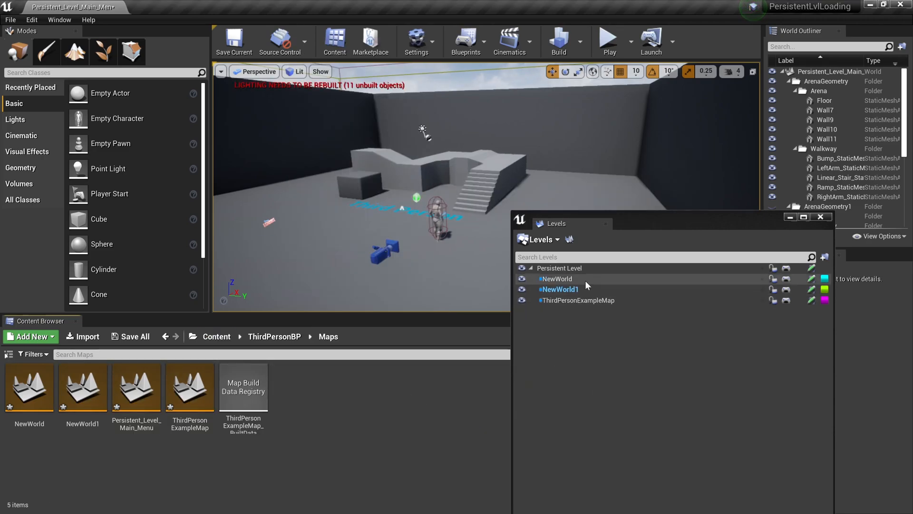
pyautogui.click(559, 268)
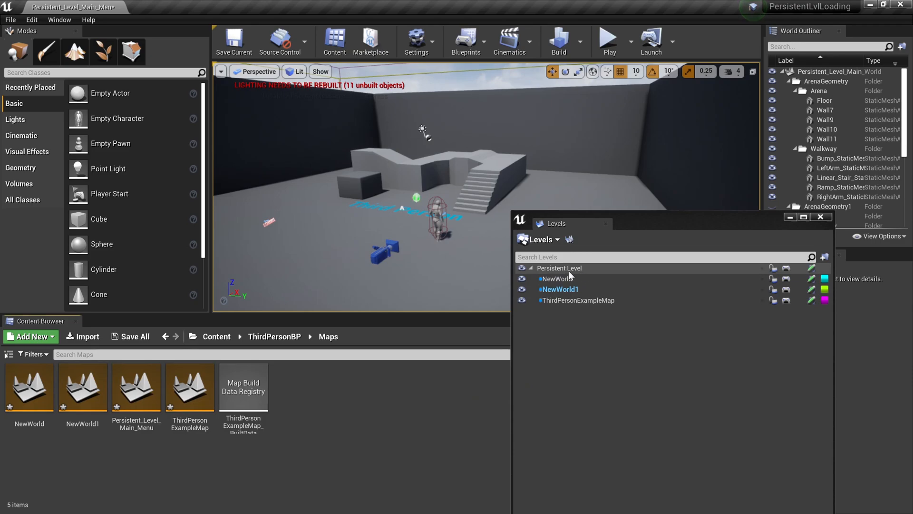
pyautogui.moveTo(559, 268)
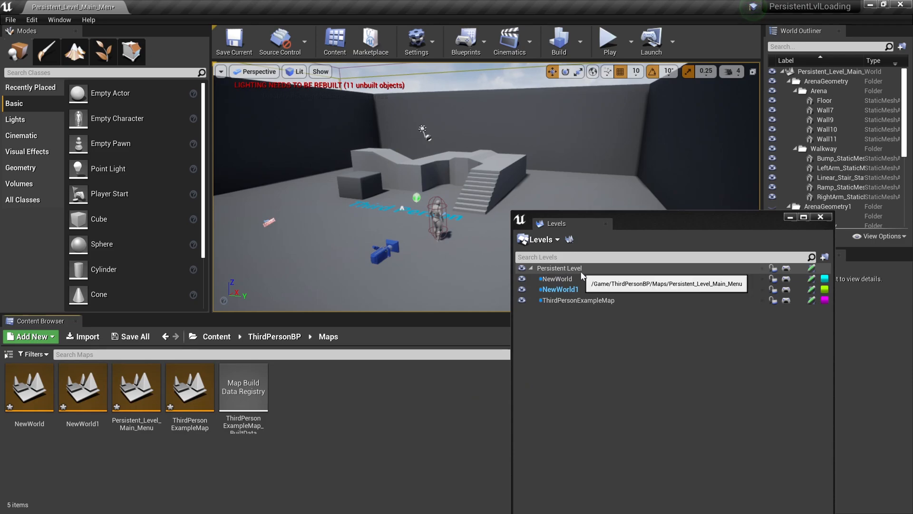
pyautogui.moveTo(579, 279)
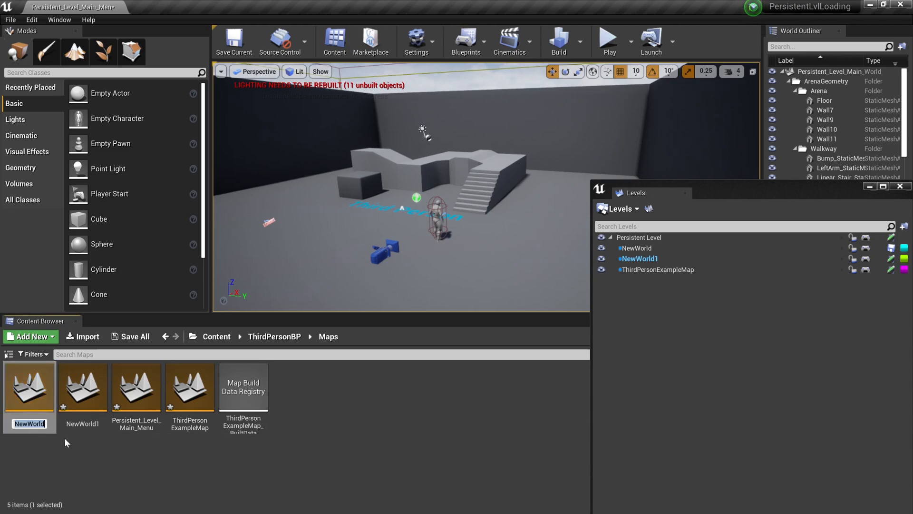
# Rename the NewWorld map asset to Loading_Screen_Level in the Maps folder.
pyautogui.write('Loading_Screen_Level')
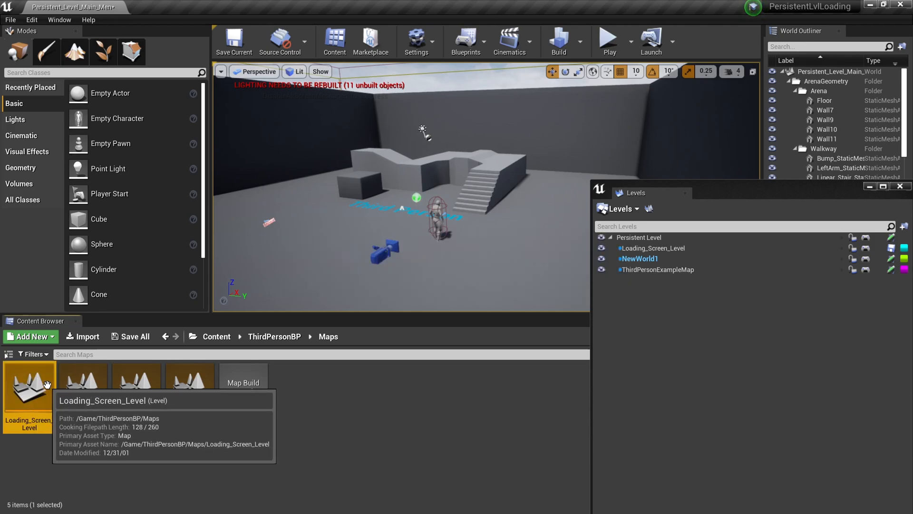
pyautogui.click(216, 335)
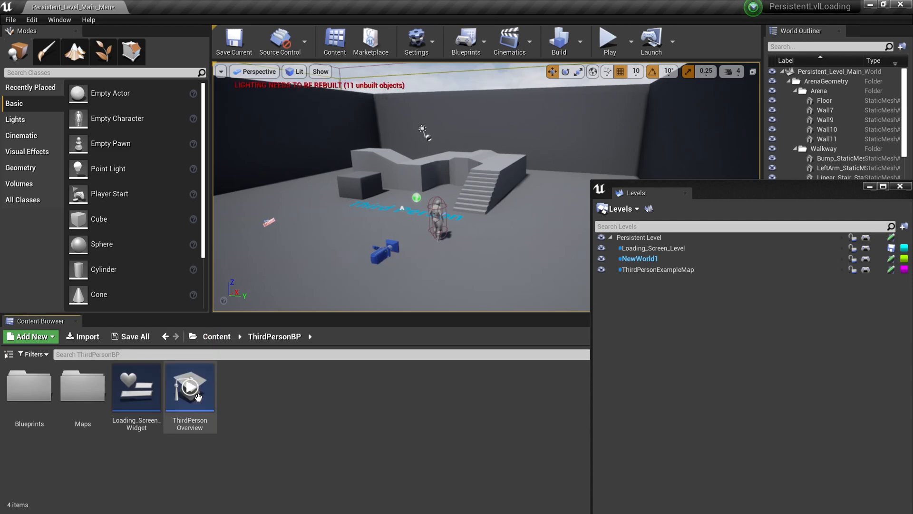
pyautogui.moveTo(136, 387)
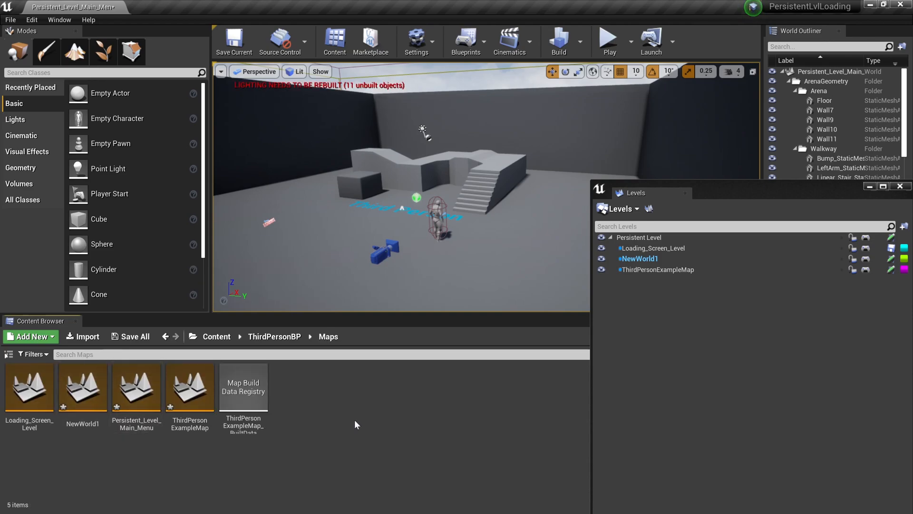
pyautogui.moveTo(788, 247)
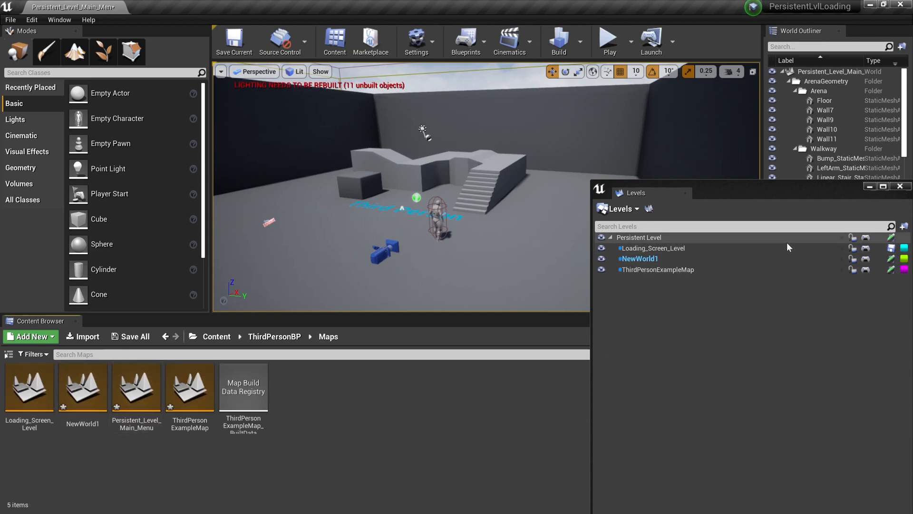
pyautogui.moveTo(865, 237)
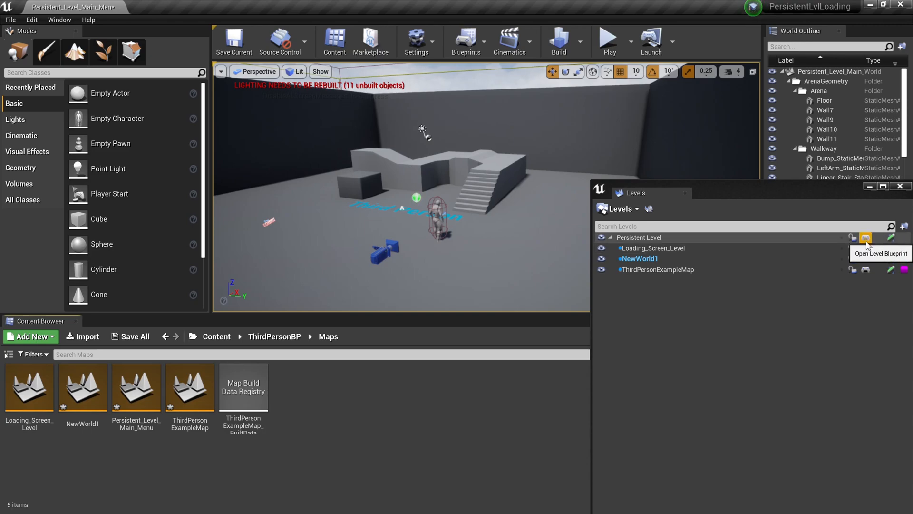
# Add an Event BeginPlay node to the main menu level blueprint graph.
pyautogui.click(865, 237)
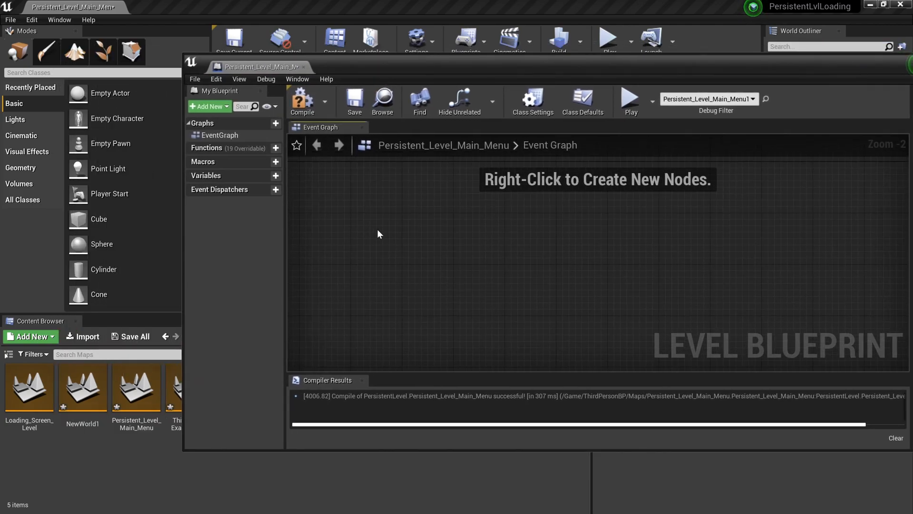
pyautogui.scroll(-3)
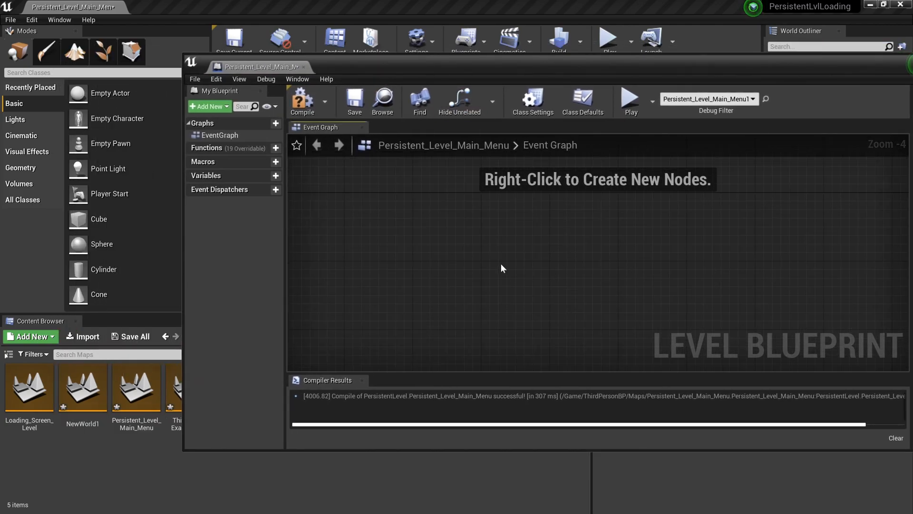
pyautogui.rightClick(502, 268)
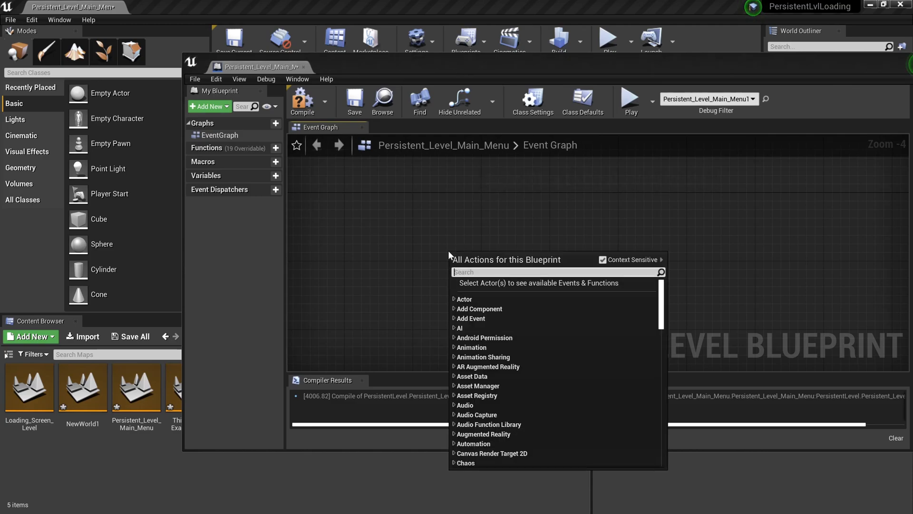
pyautogui.write('event b')
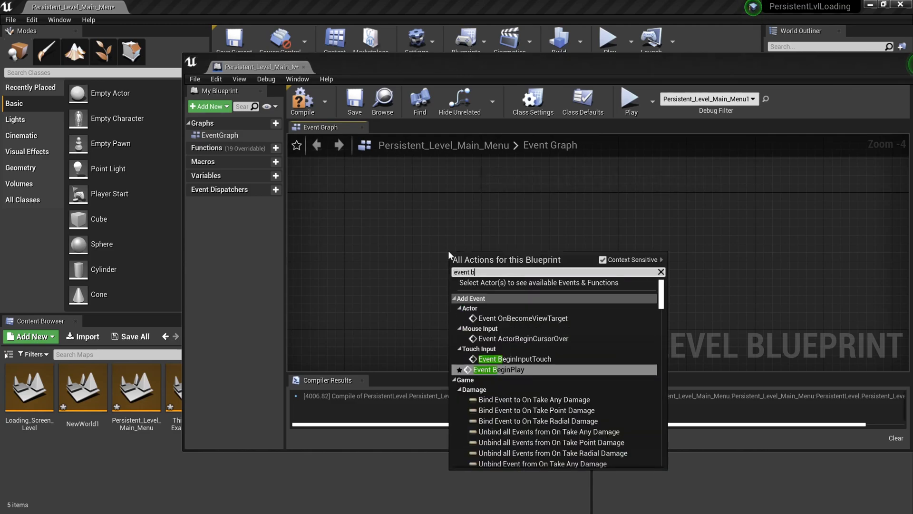
pyautogui.click(499, 369)
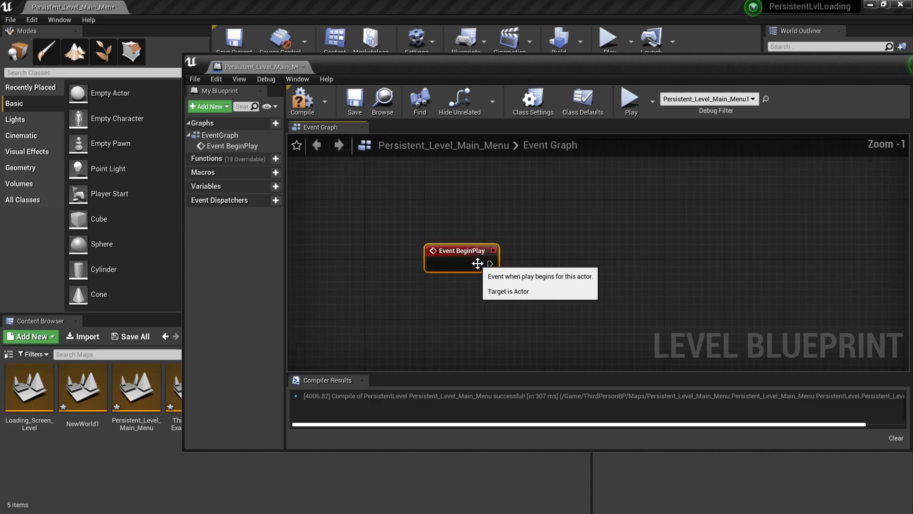
# Wire BeginPlay's exec output into a new Load Stream Level node.
pyautogui.moveTo(491, 263); pyautogui.dragTo(588, 269)
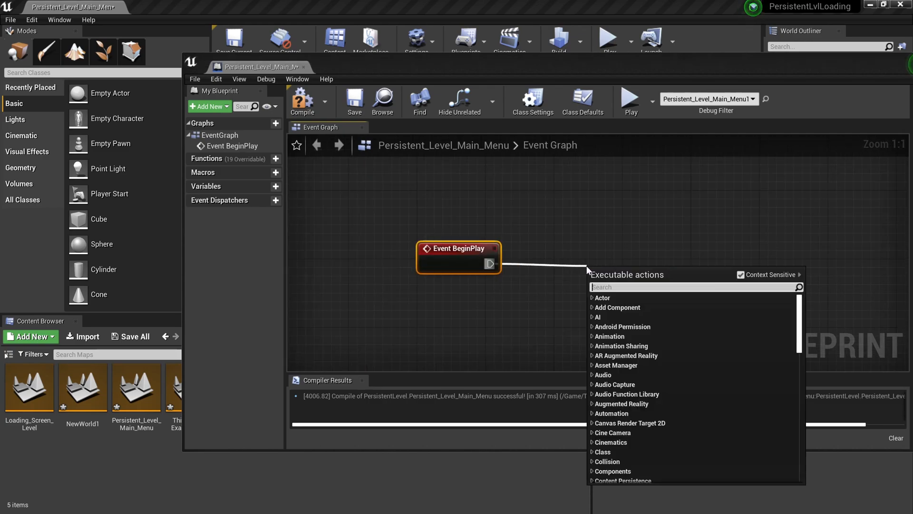
pyautogui.write('load stream le')
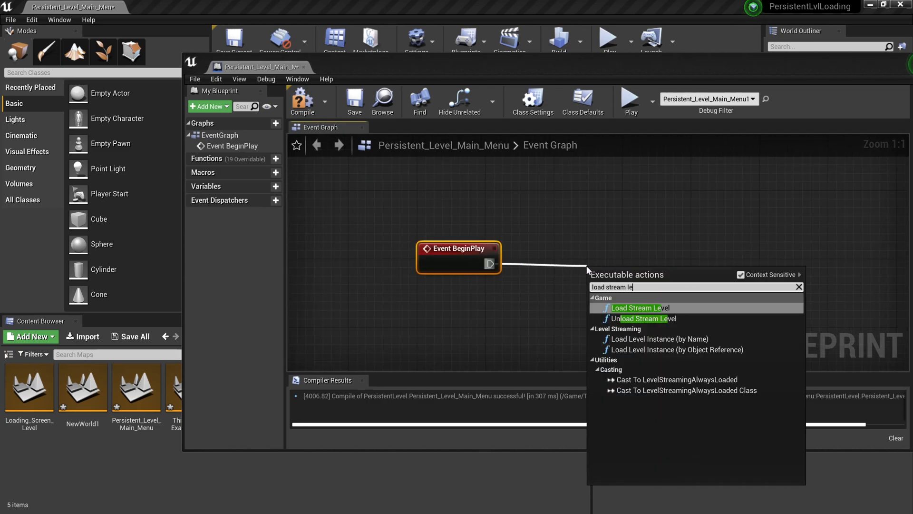
pyautogui.click(641, 307)
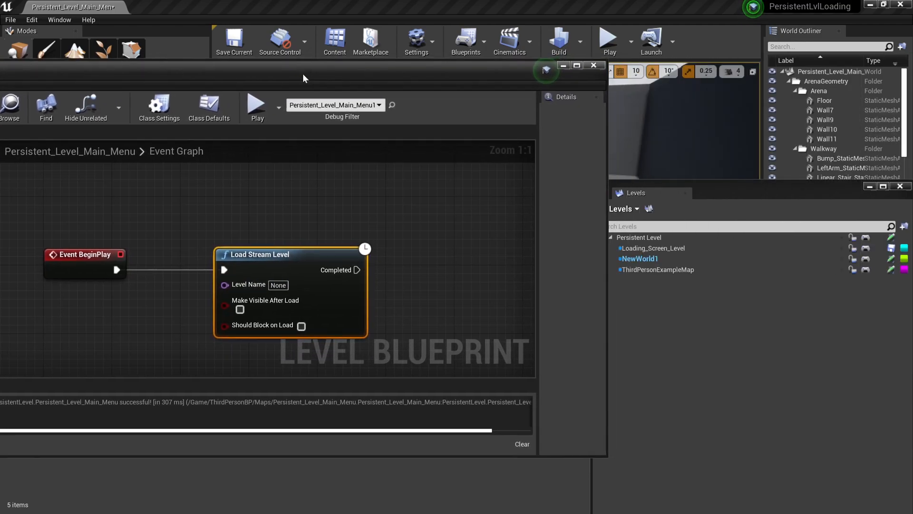
# Target Load Stream Level at Loading_Screen_Level and tick Make Visible After Load.
pyautogui.click(653, 247)
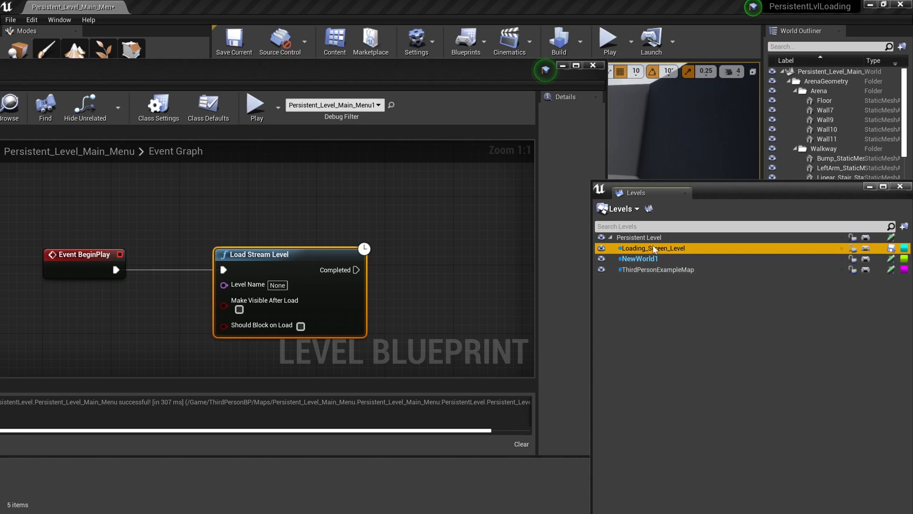
pyautogui.moveTo(247, 284)
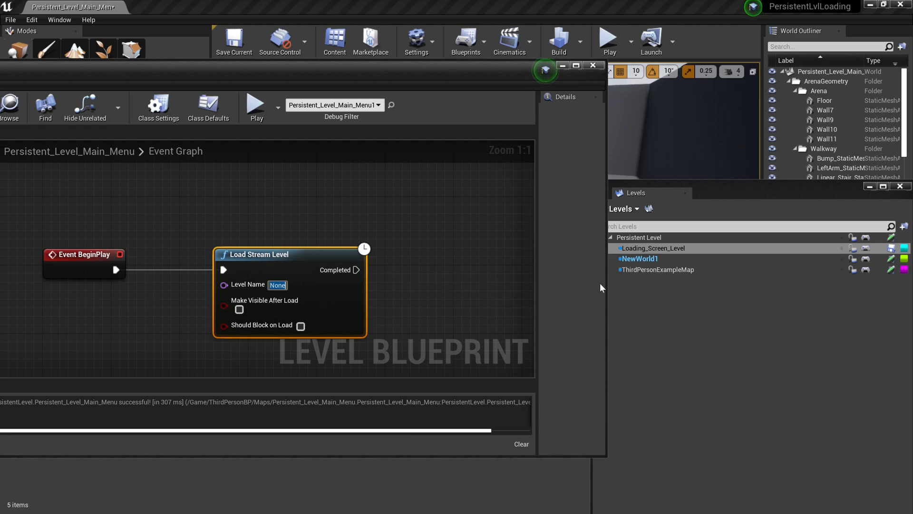
pyautogui.moveTo(653, 247)
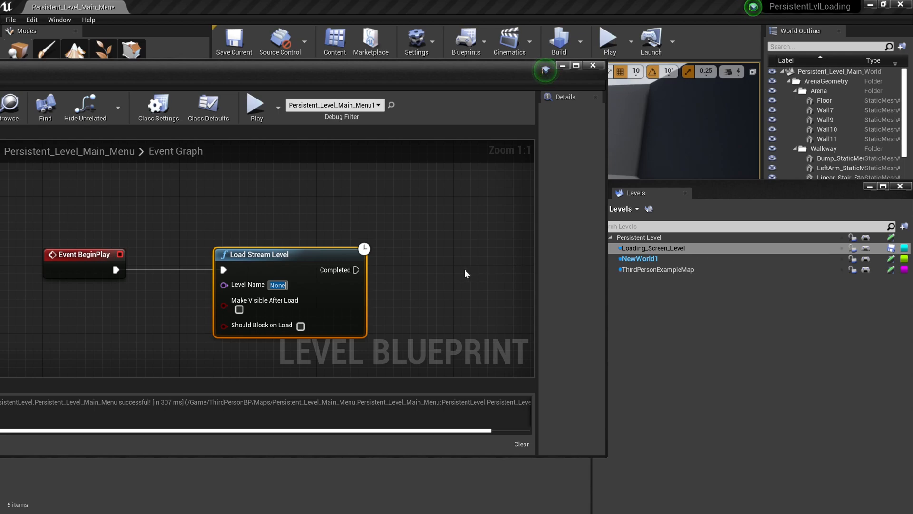
pyautogui.write('Loading_Screen_Level')
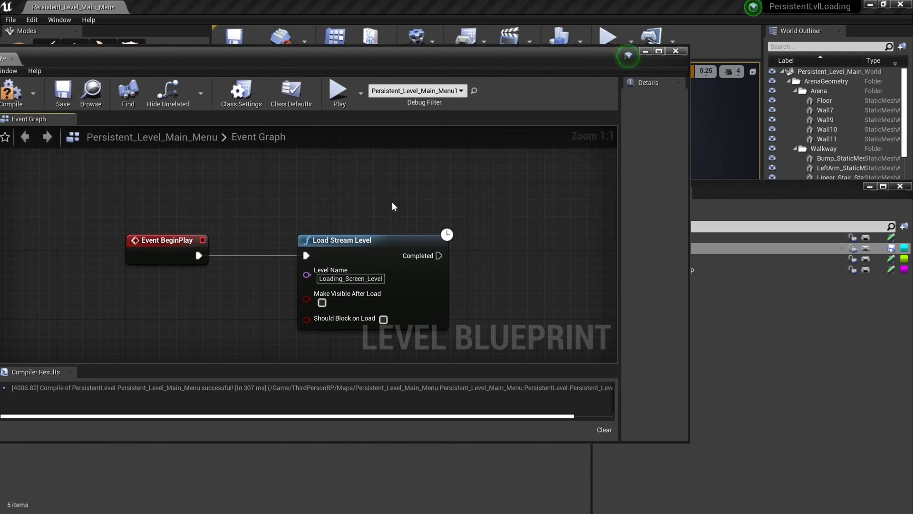
pyautogui.moveTo(321, 302)
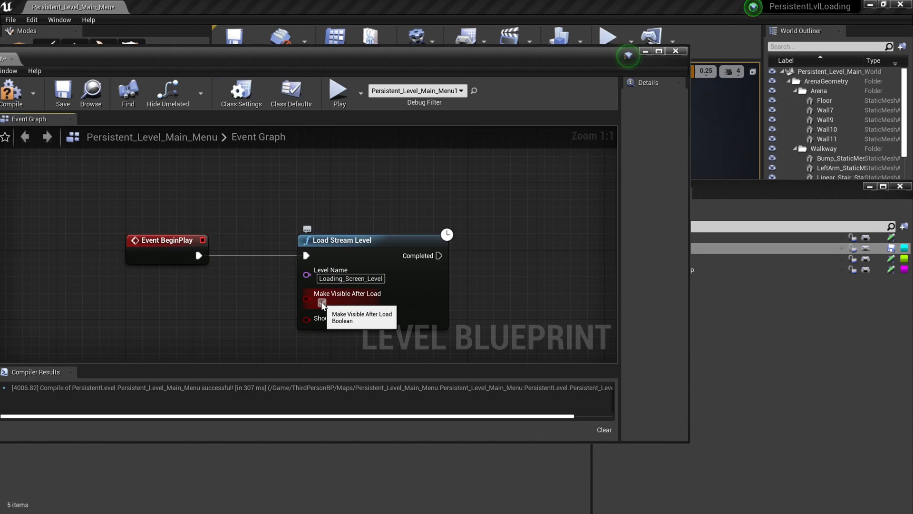
pyautogui.click(321, 303)
pyautogui.write('remote')
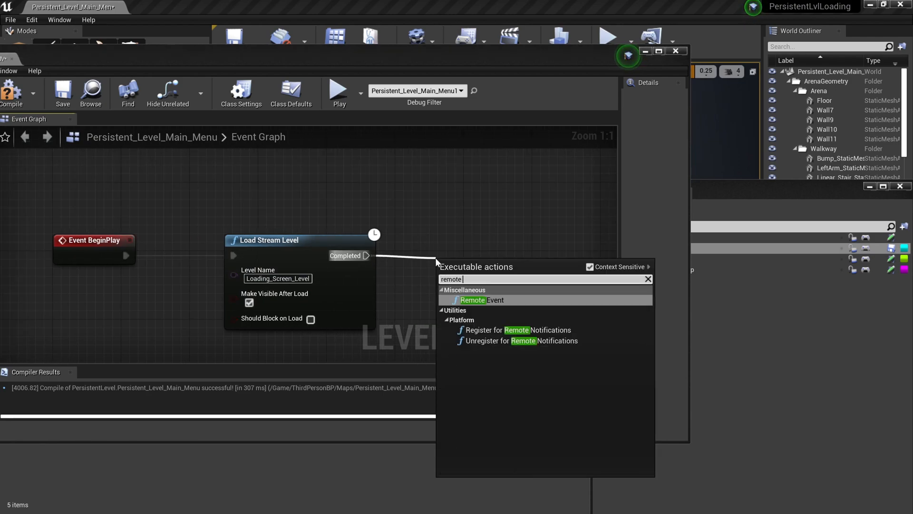
# Add a Remote Event node after Load Stream Level's Completed output.
pyautogui.click(473, 300)
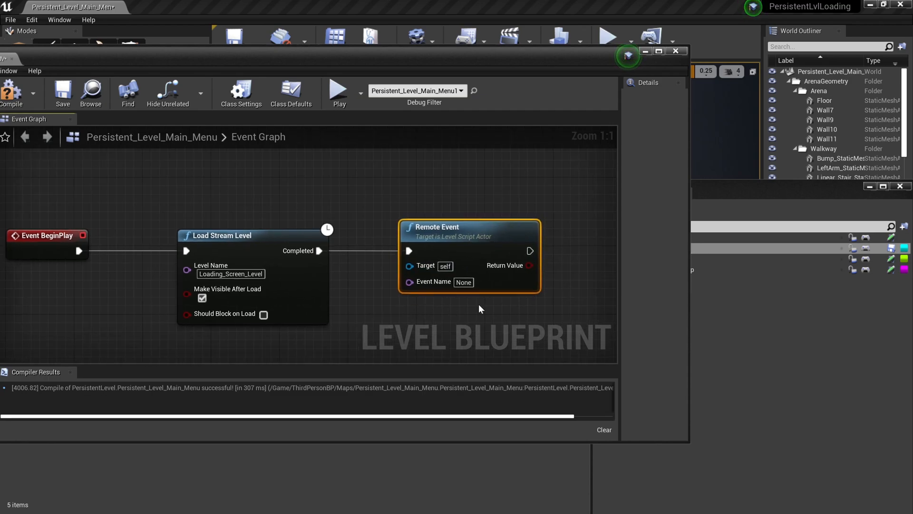
pyautogui.moveTo(447, 289)
pyautogui.write('Create Loading Screen Level')
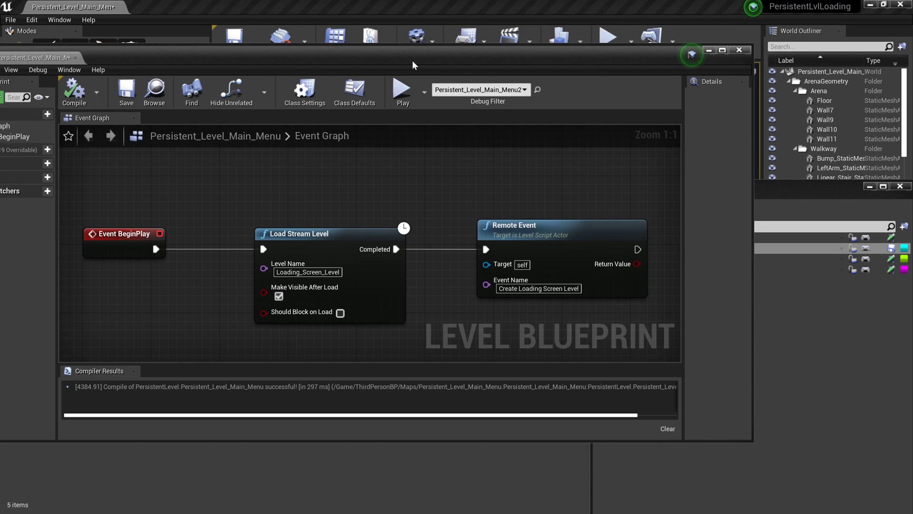
pyautogui.moveTo(418, 64)
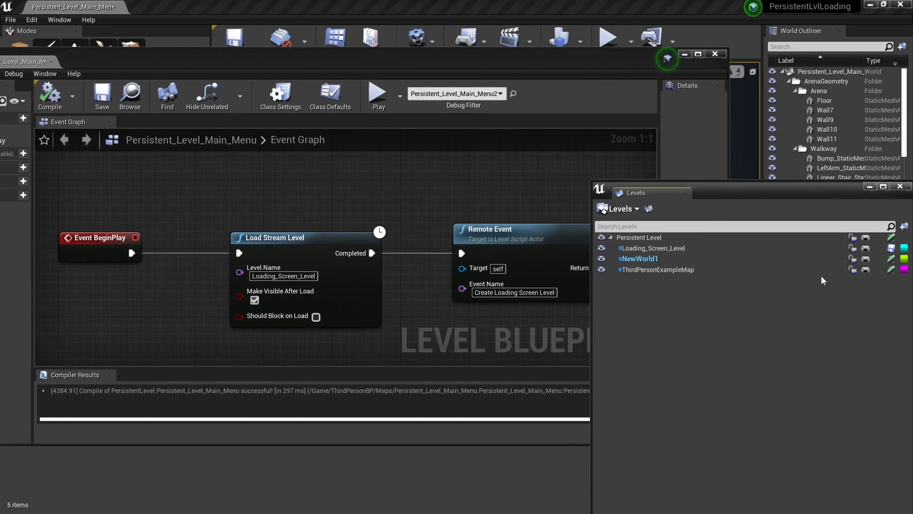
pyautogui.moveTo(866, 269)
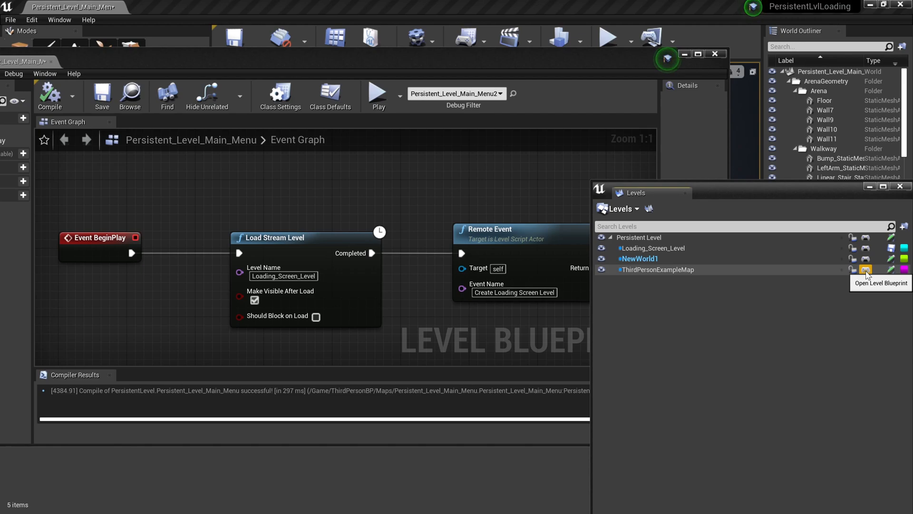
pyautogui.moveTo(866, 248)
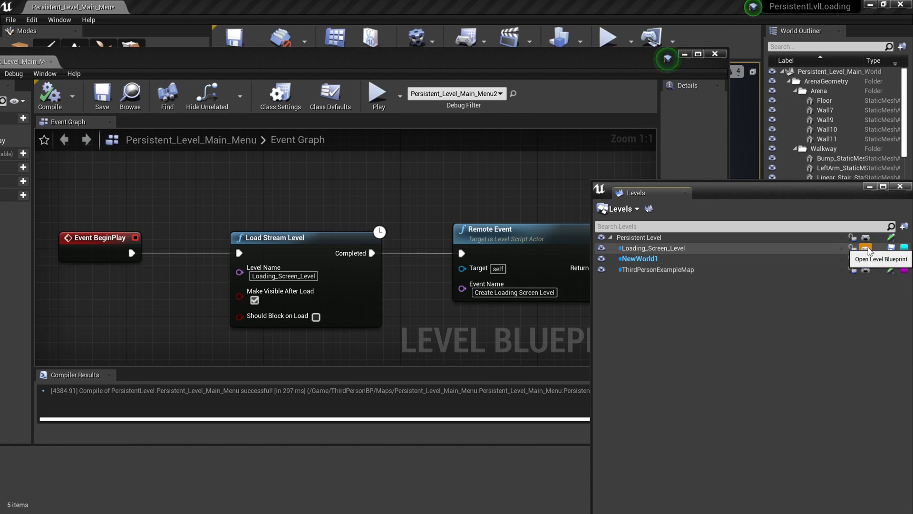
# Add a Create Loading Screen Level custom event to Loading_Screen_Level's blueprint.
pyautogui.click(865, 249)
pyautogui.write('cust')
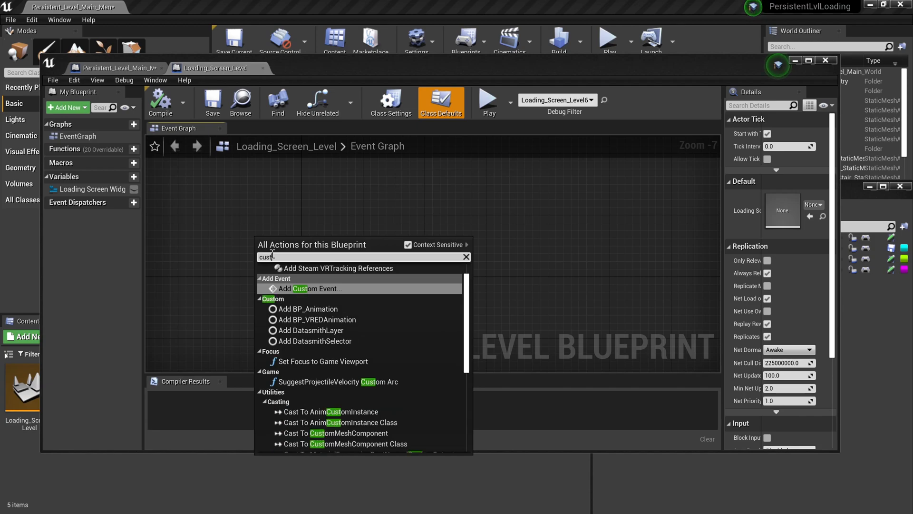
pyautogui.write('om')
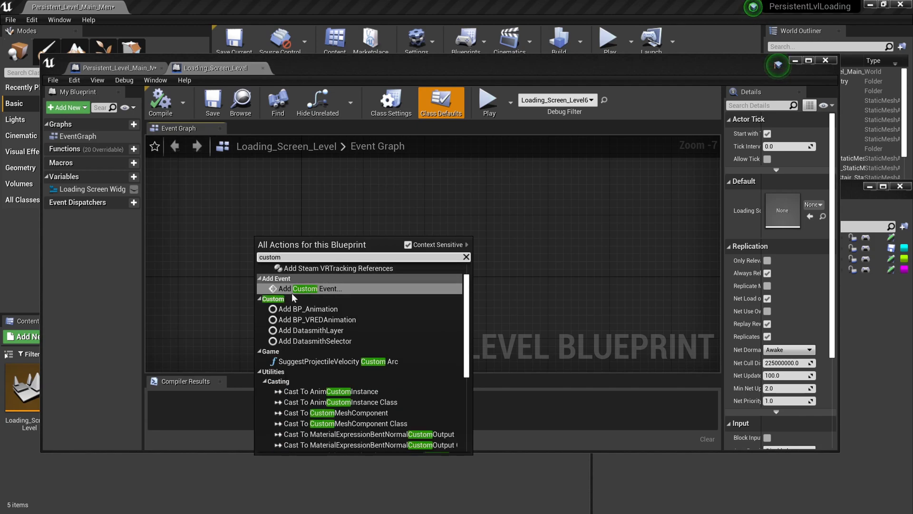
pyautogui.click(313, 289)
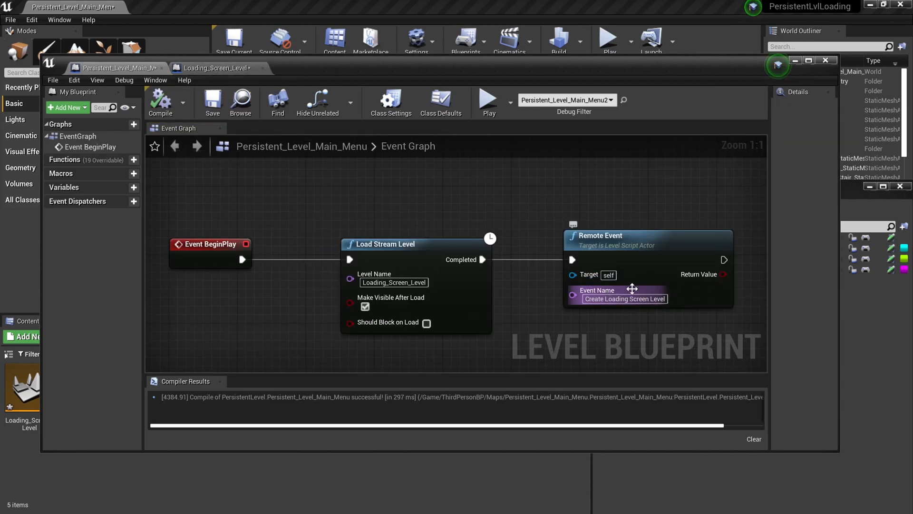
pyautogui.click(217, 67)
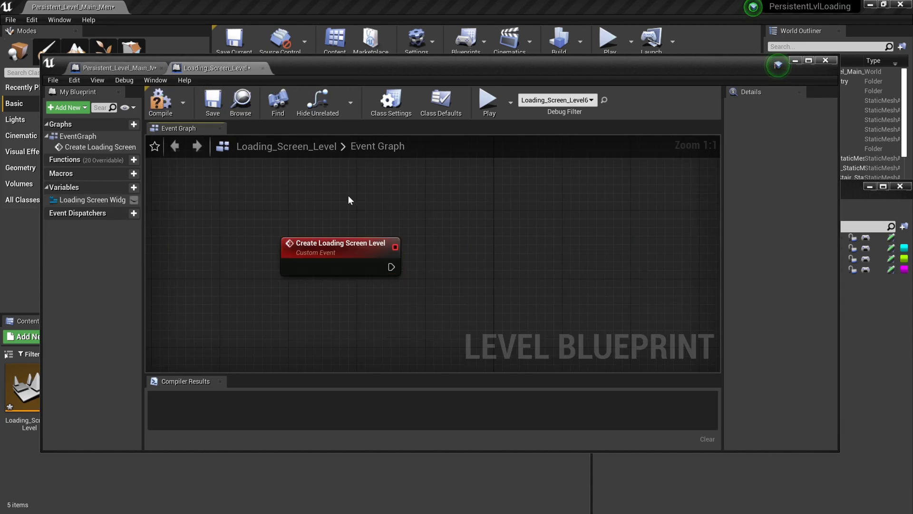
# Create a Loading_Screen_Widget from the custom event and store it in Loading Screen Widget Ref.
pyautogui.moveTo(391, 266); pyautogui.dragTo(465, 273)
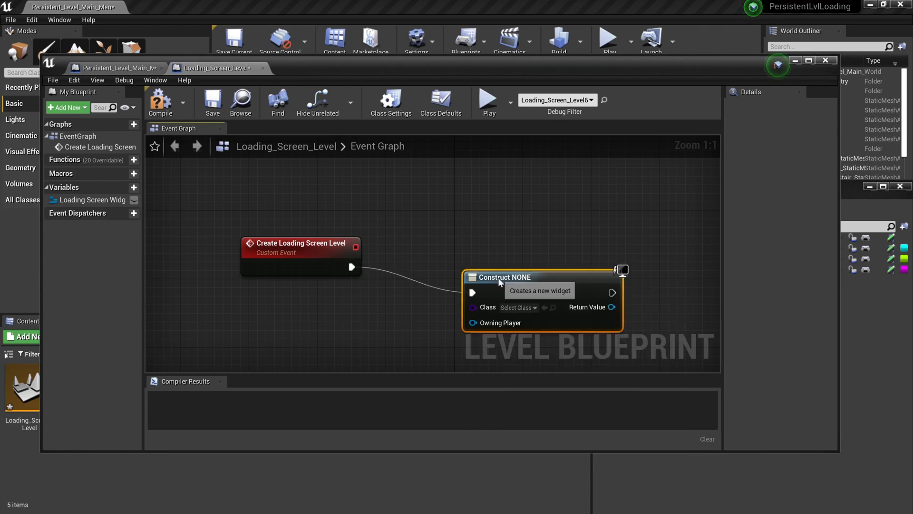
pyautogui.click(517, 307)
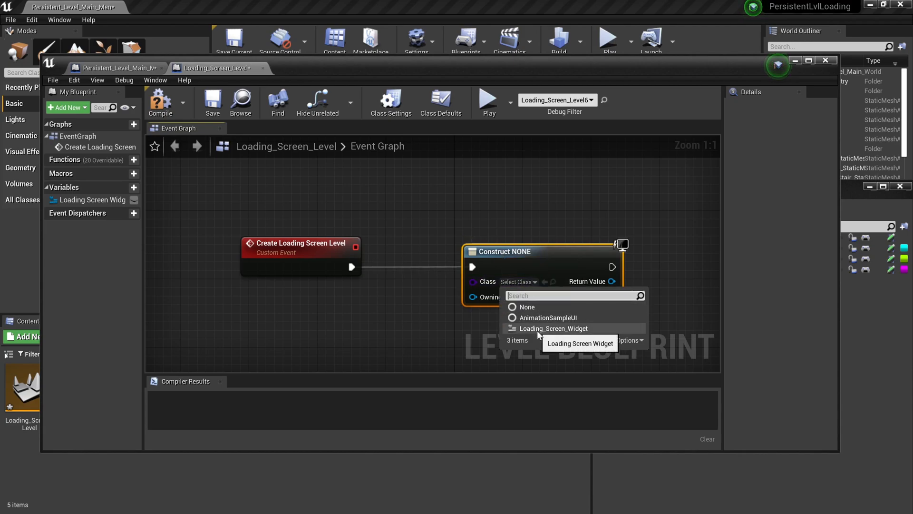
pyautogui.click(554, 328)
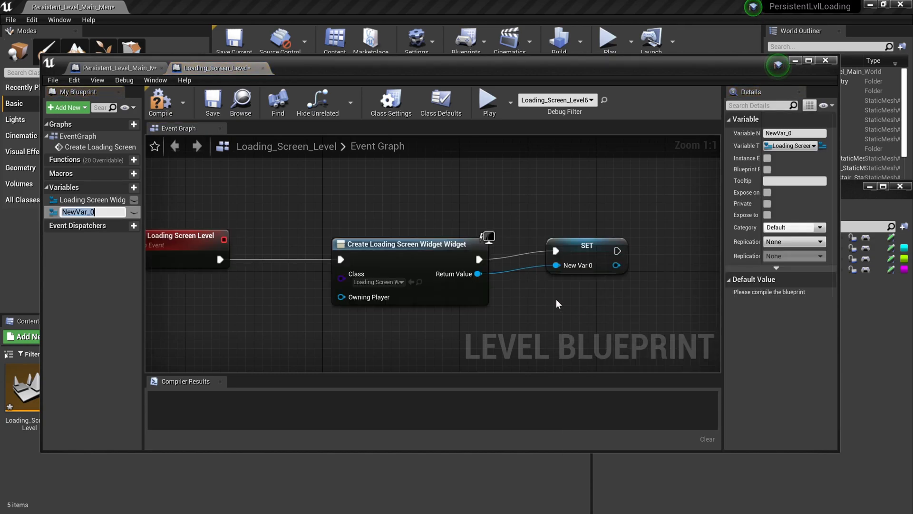
pyautogui.write('Loading Scre')
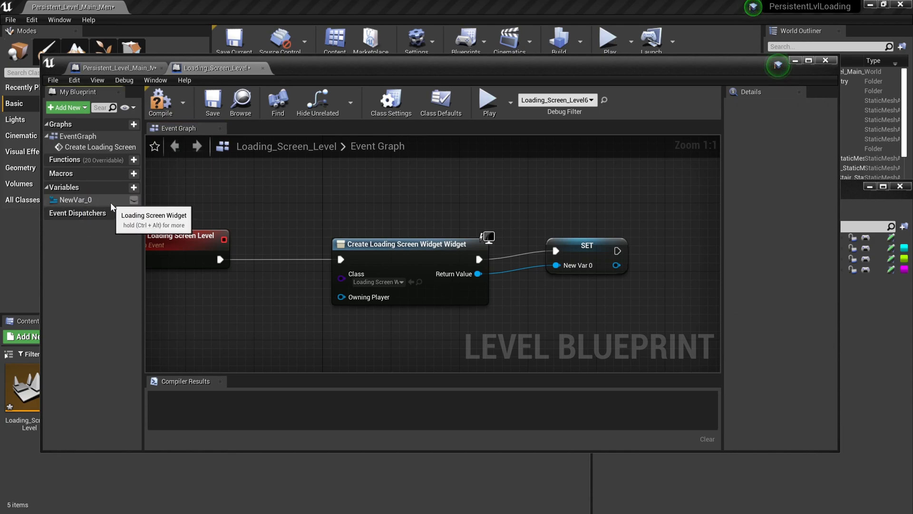
pyautogui.click(76, 200)
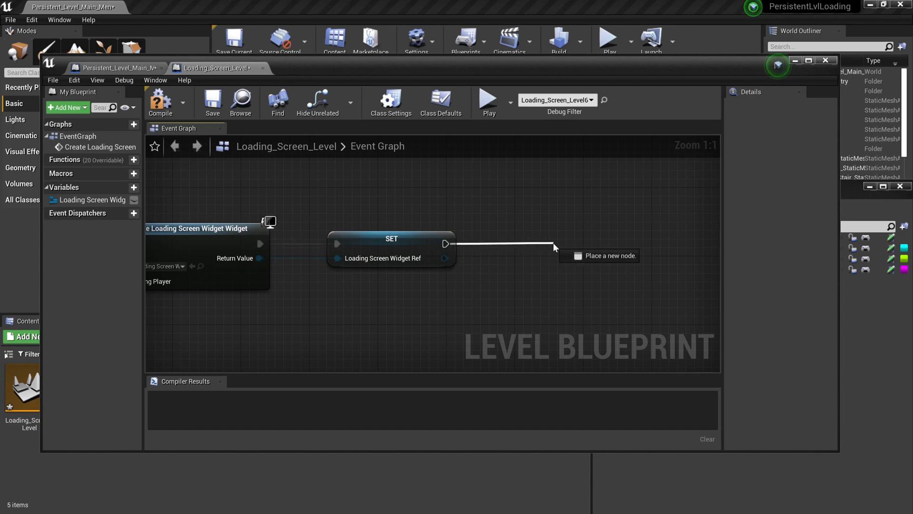
# Load ThirdPersonExampleMap as a streamed level made visible after load.
pyautogui.write('lo')
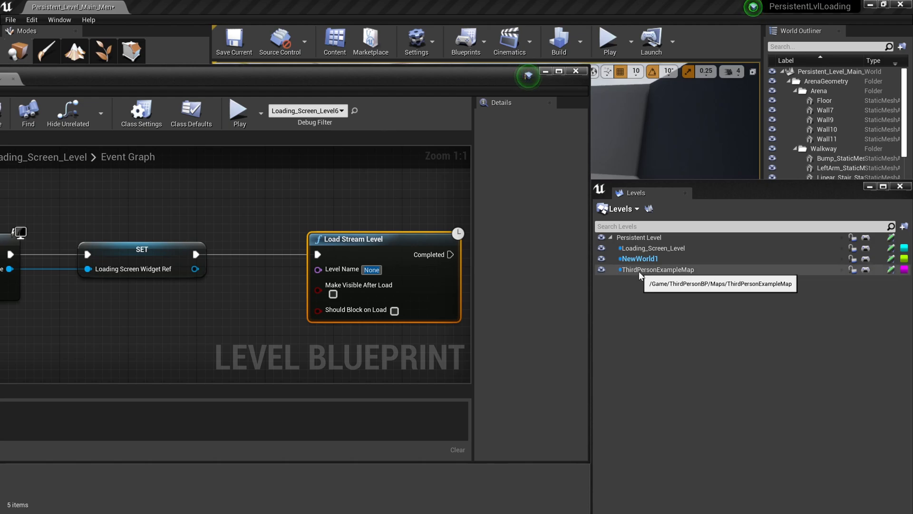
pyautogui.write('ThirdPersonExampleMa')
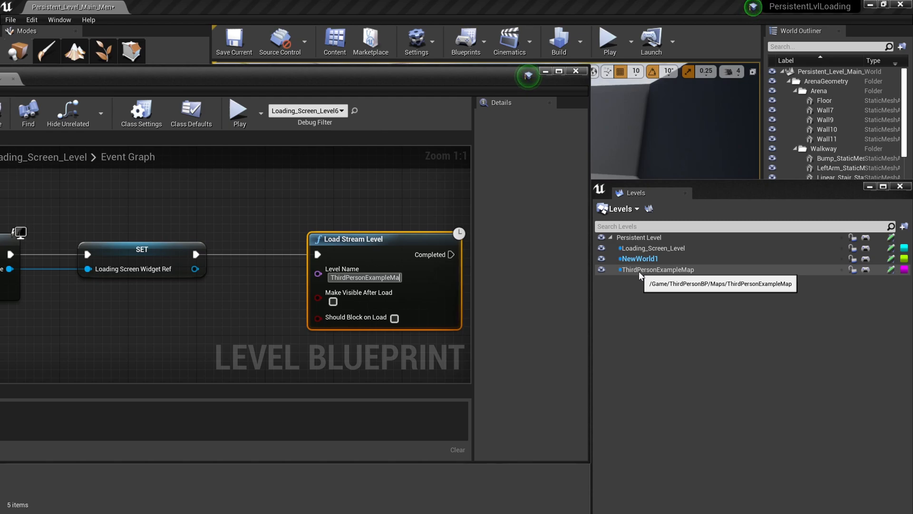
pyautogui.click(332, 301)
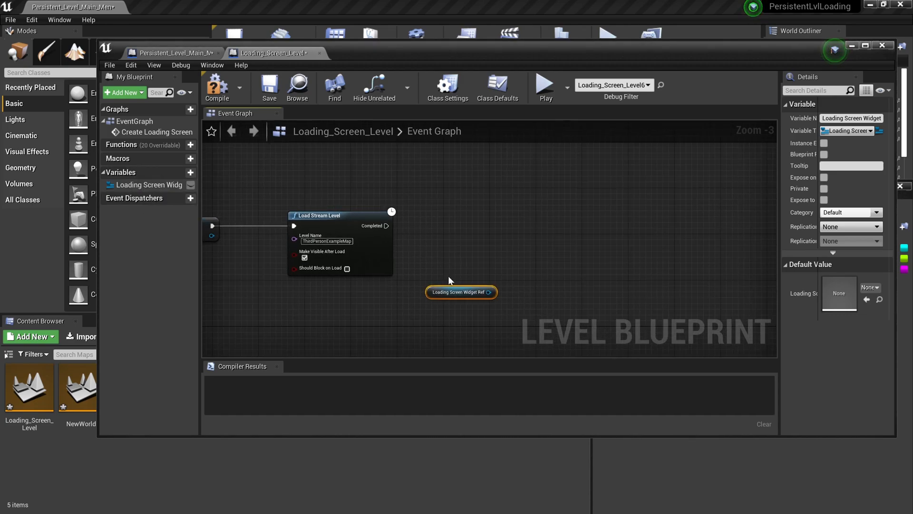
# Remove the loading screen widget from its parent after the map loads.
pyautogui.moveTo(497, 293); pyautogui.dragTo(541, 256)
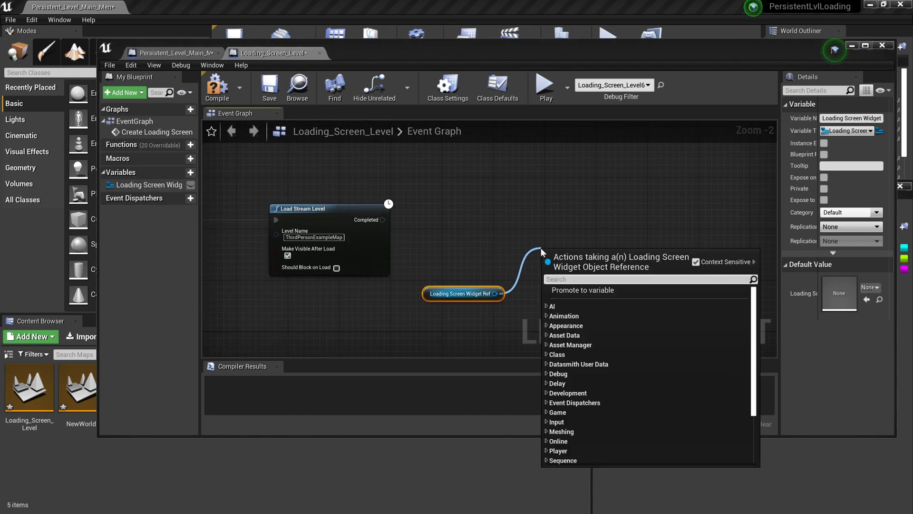
pyautogui.write('remove')
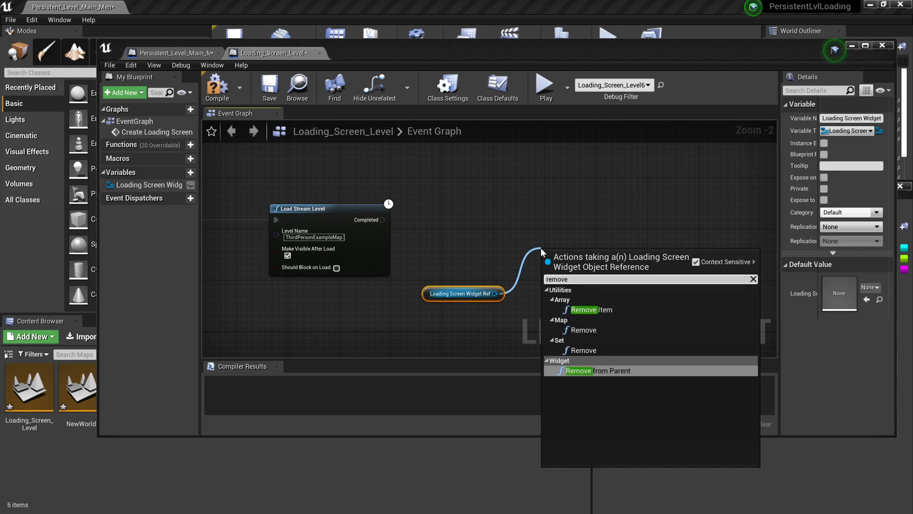
pyautogui.click(598, 370)
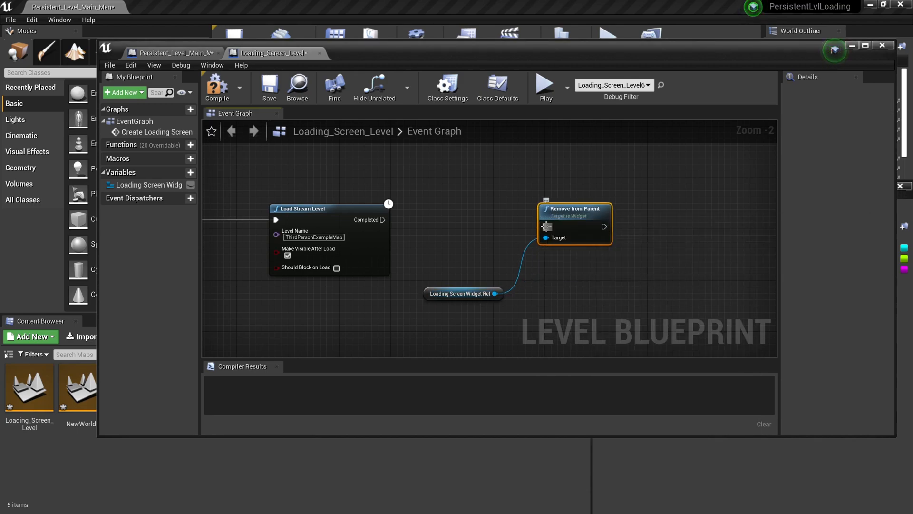
pyautogui.moveTo(588, 219)
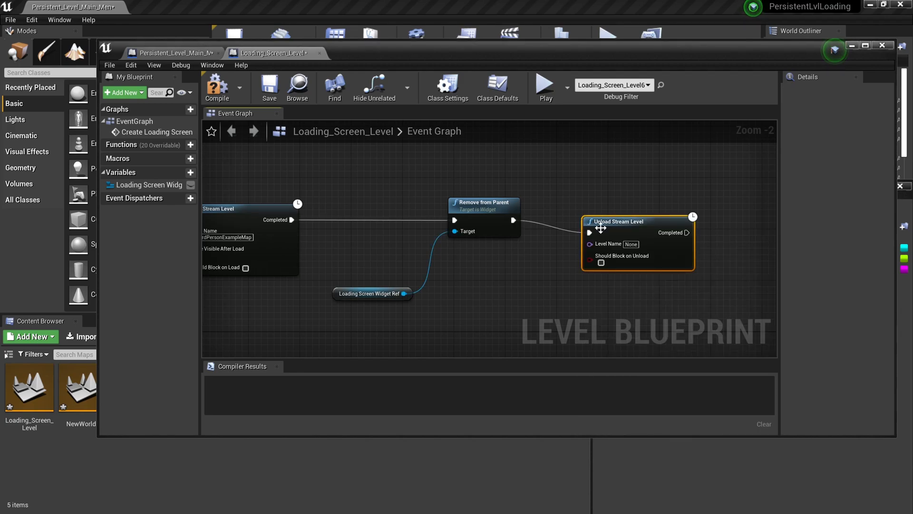
pyautogui.scroll(-3)
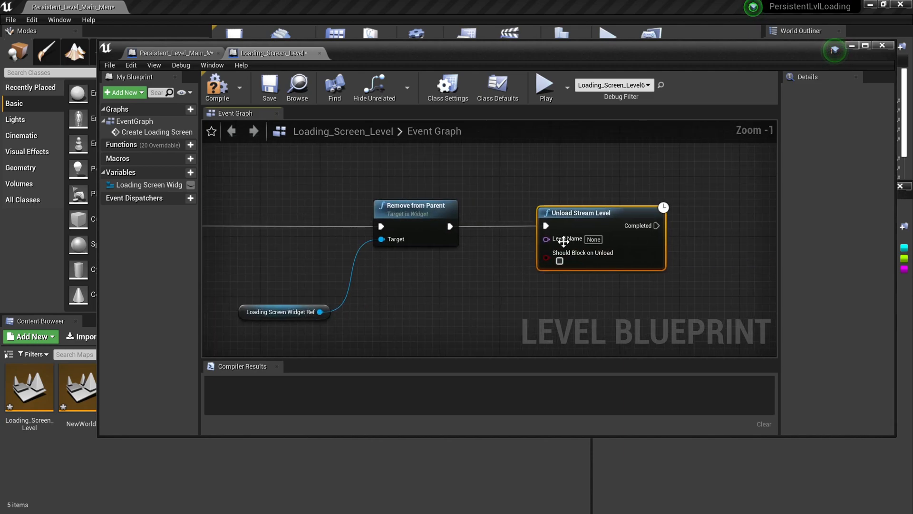
# Unload Loading_Screen_Level at the end and compile the level blueprint.
pyautogui.click(592, 239)
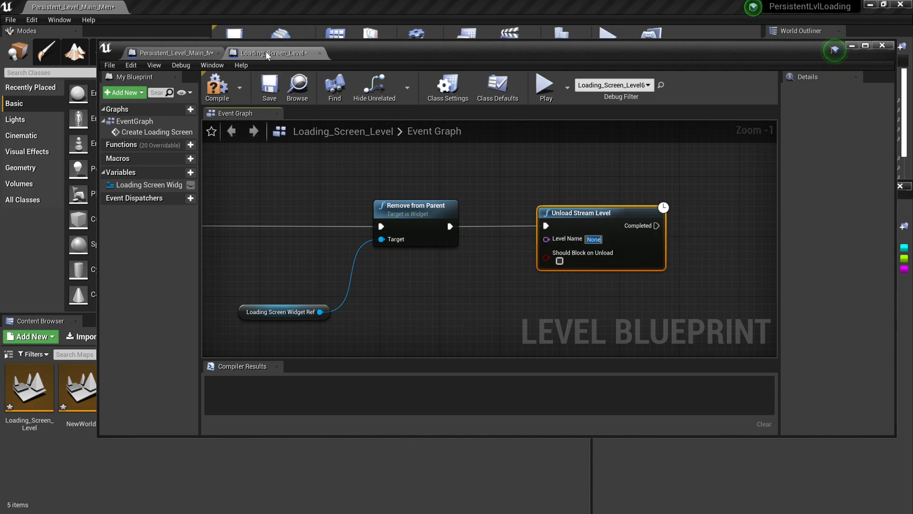
pyautogui.write('Loading_Screen_')
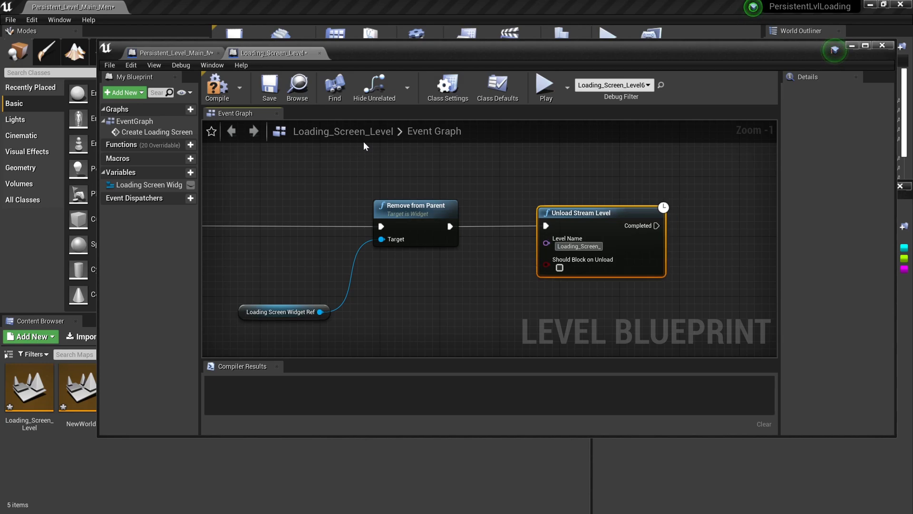
pyautogui.click(217, 87)
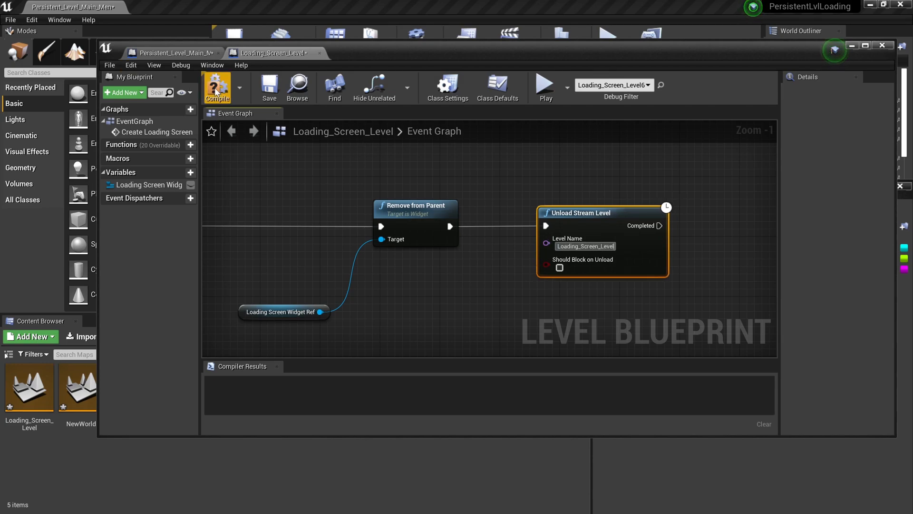
pyautogui.click(217, 87)
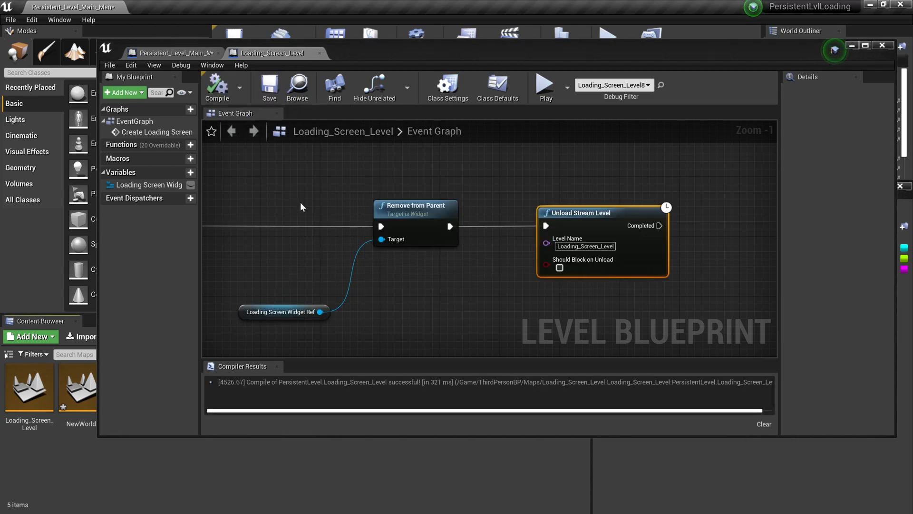
pyautogui.scroll(-3)
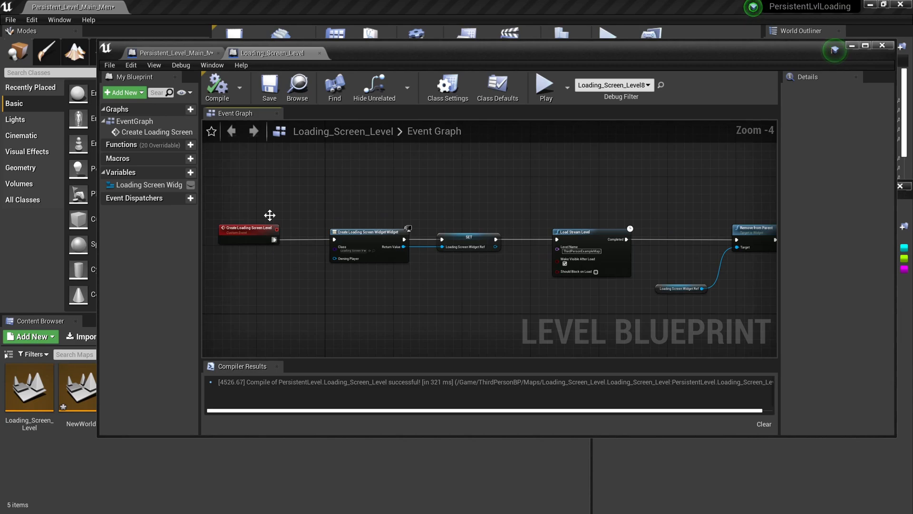
pyautogui.click(170, 52)
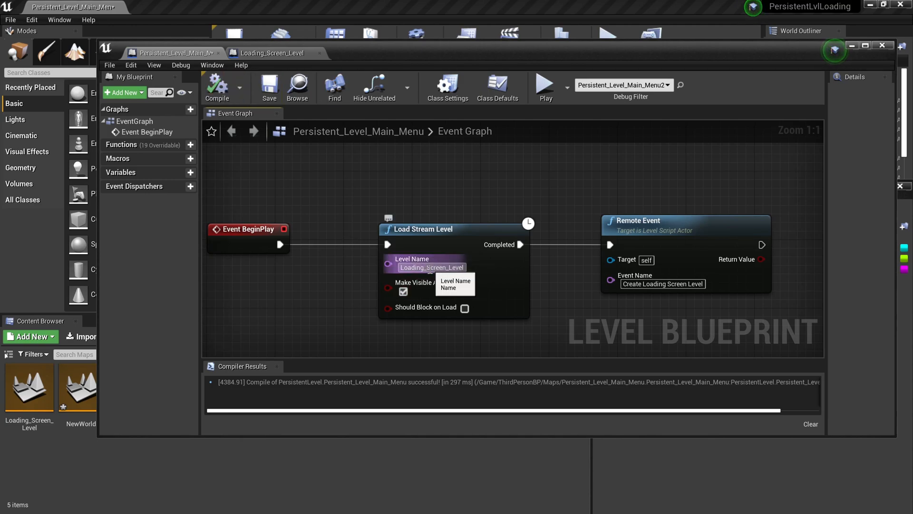
pyautogui.moveTo(403, 292)
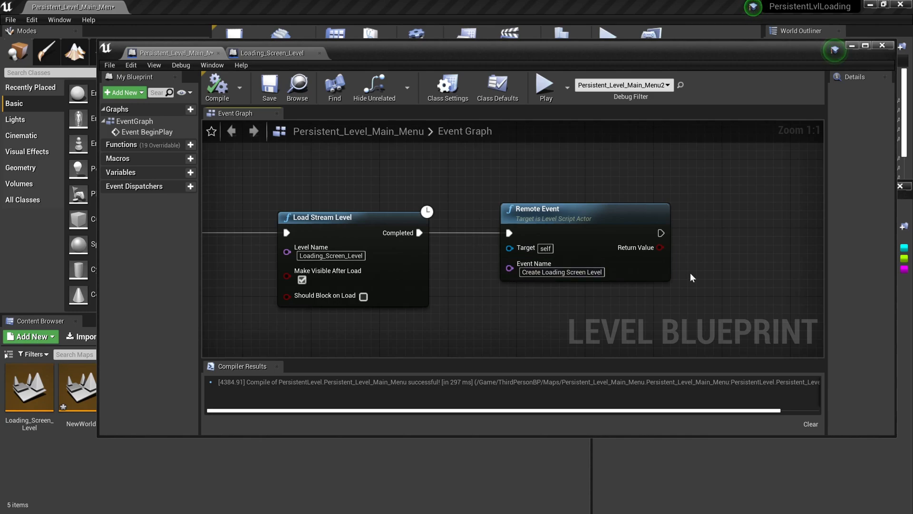
pyautogui.click(561, 272)
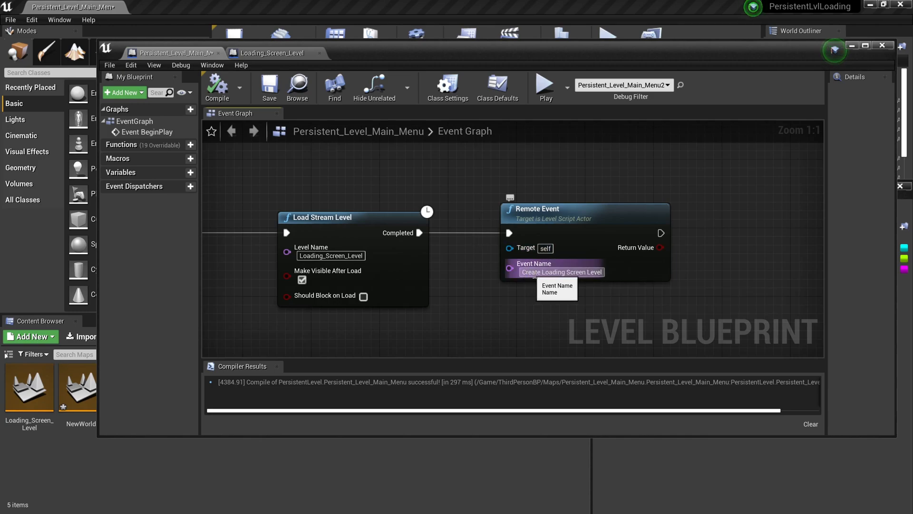
pyautogui.click(269, 52)
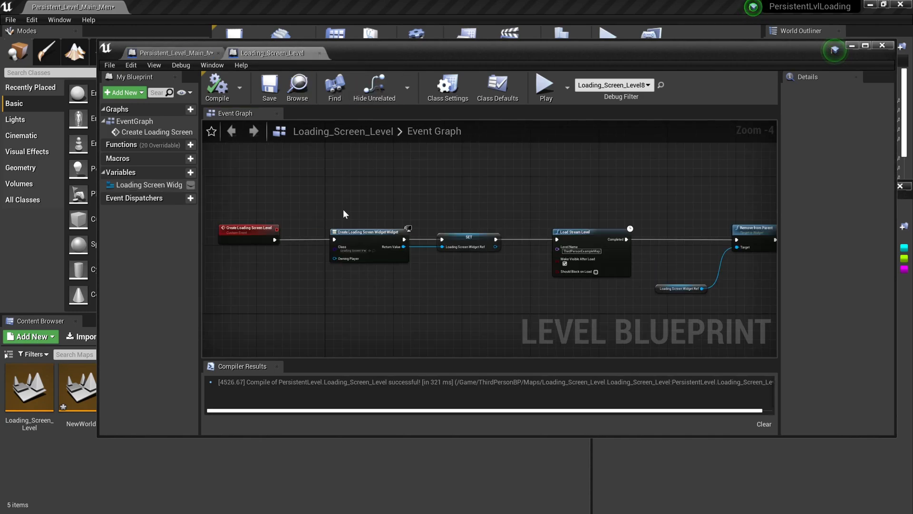
pyautogui.click(169, 53)
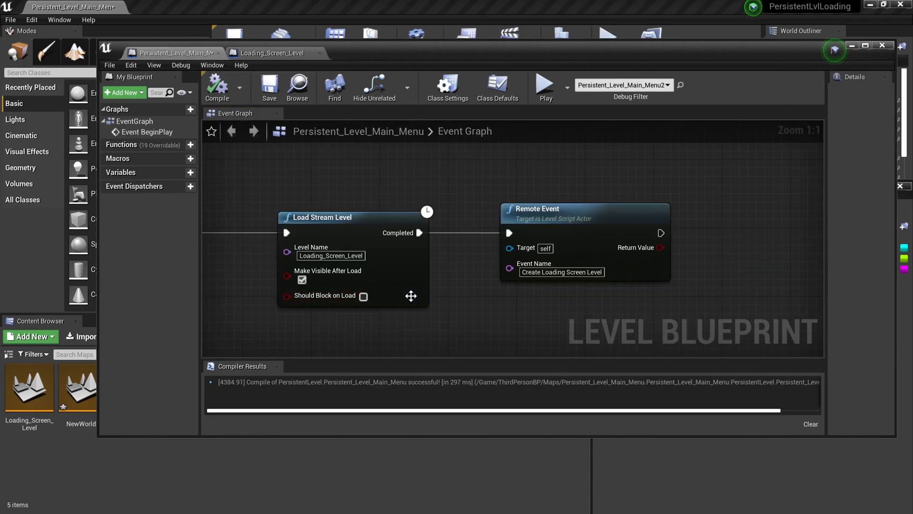
pyautogui.click(271, 53)
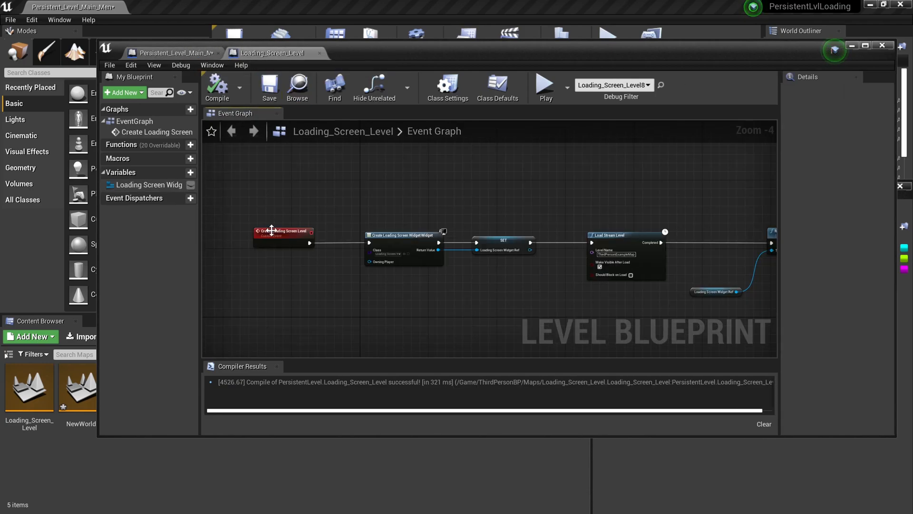
pyautogui.scroll(3)
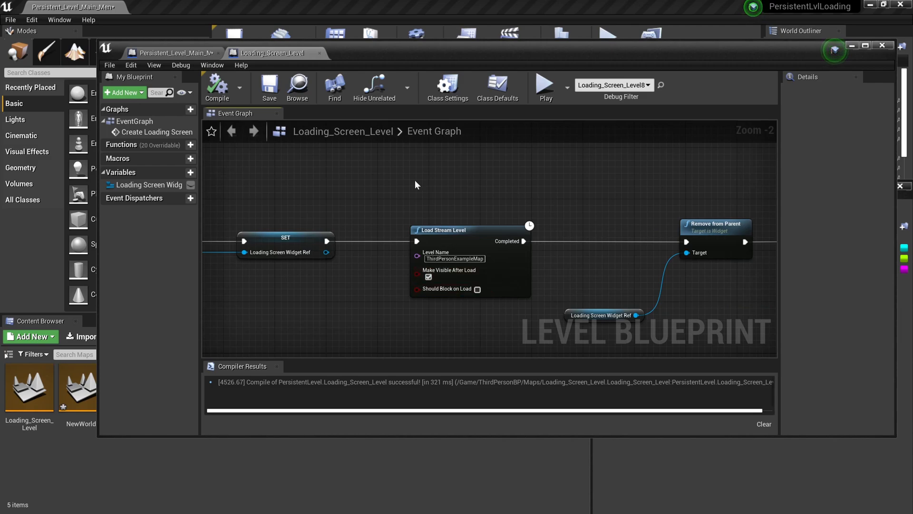
pyautogui.moveTo(539, 219)
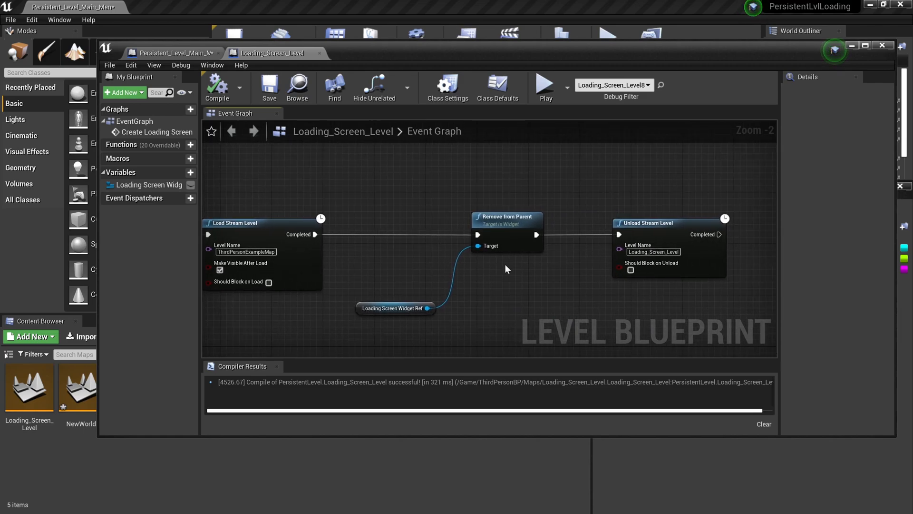
pyautogui.moveTo(473, 206)
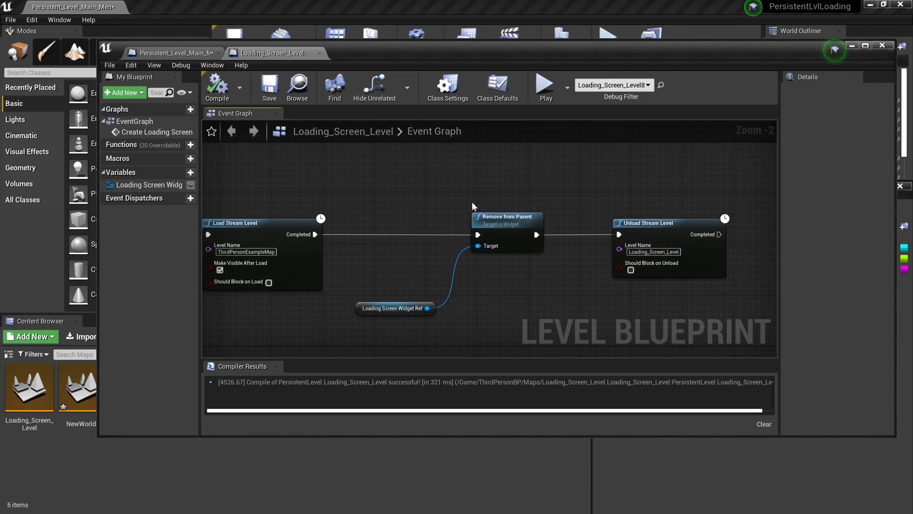
pyautogui.moveTo(425, 204)
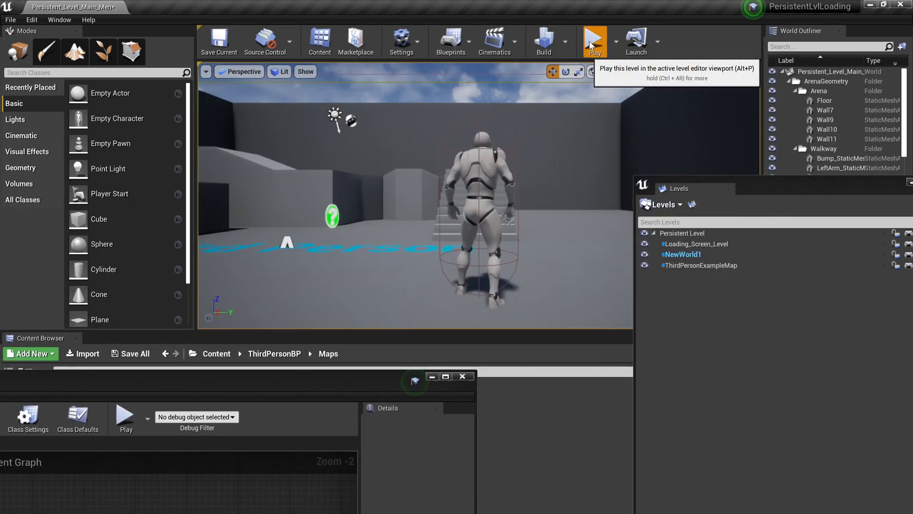
# Play the level twice to verify ThirdPersonExampleMap loads and Loading_Screen_Level unloads.
pyautogui.click(595, 41)
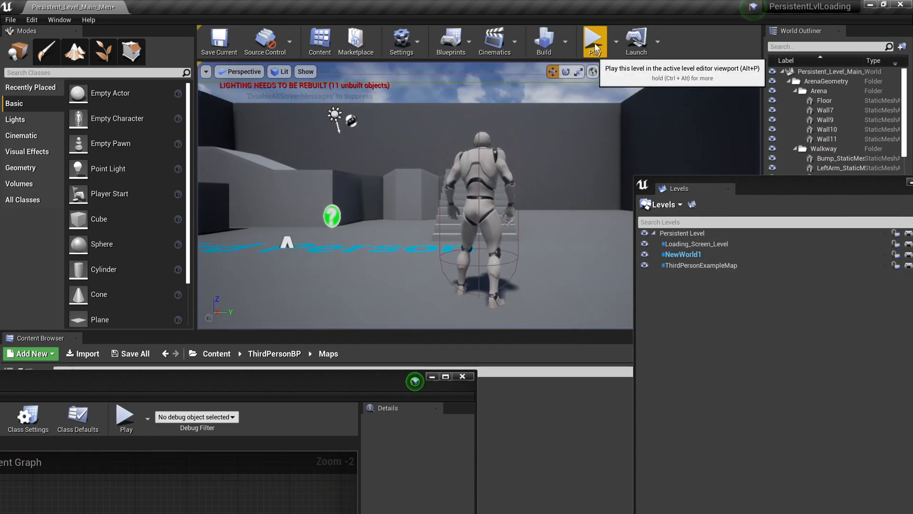
pyautogui.moveTo(625, 209)
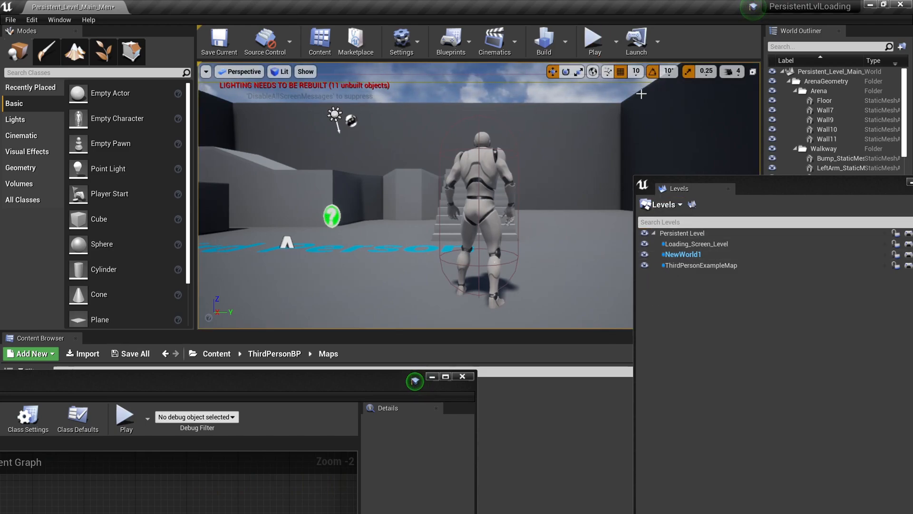
pyautogui.click(594, 40)
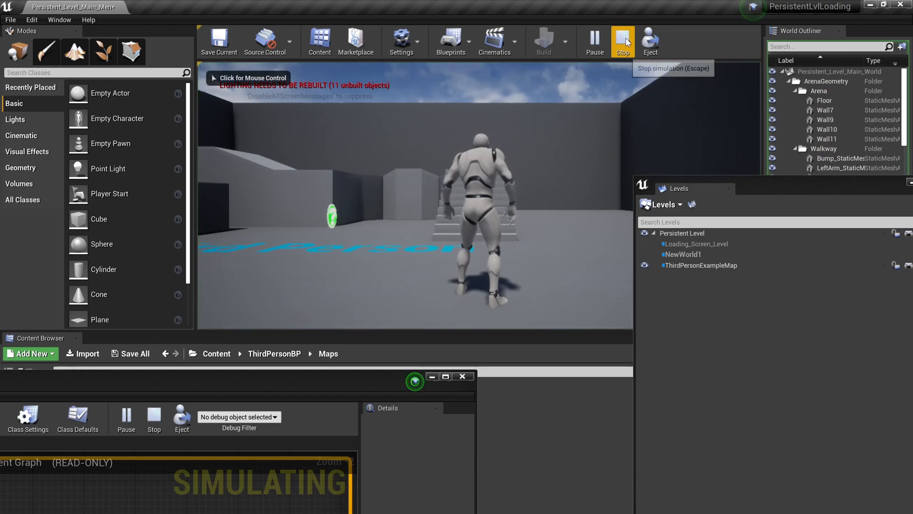
pyautogui.click(623, 42)
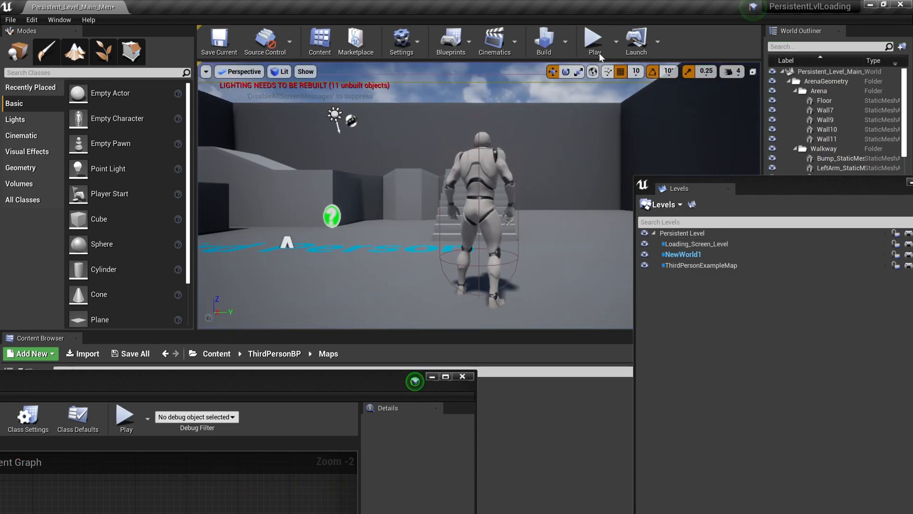
pyautogui.click(594, 41)
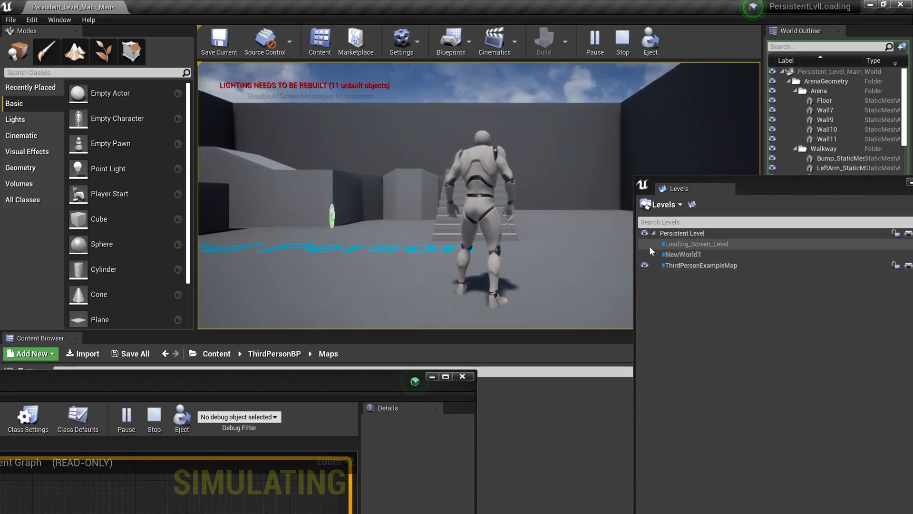
pyautogui.moveTo(697, 244)
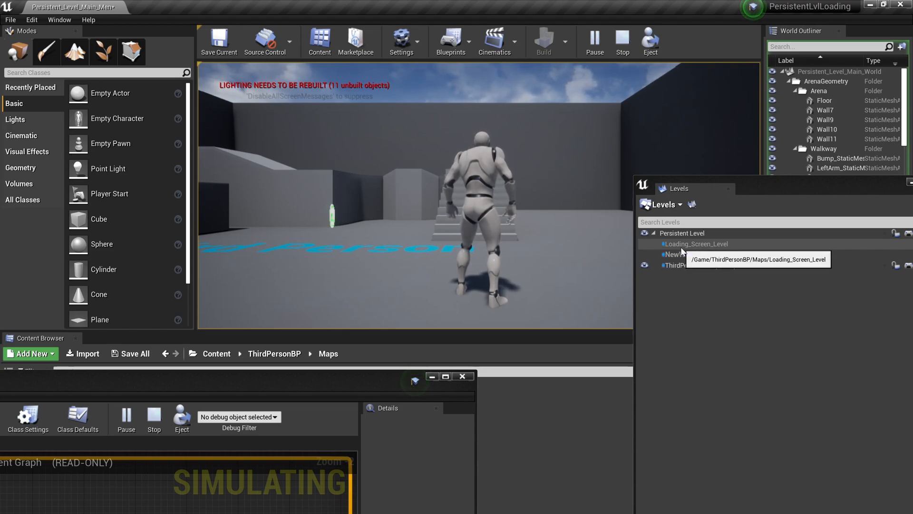
pyautogui.moveTo(681, 270)
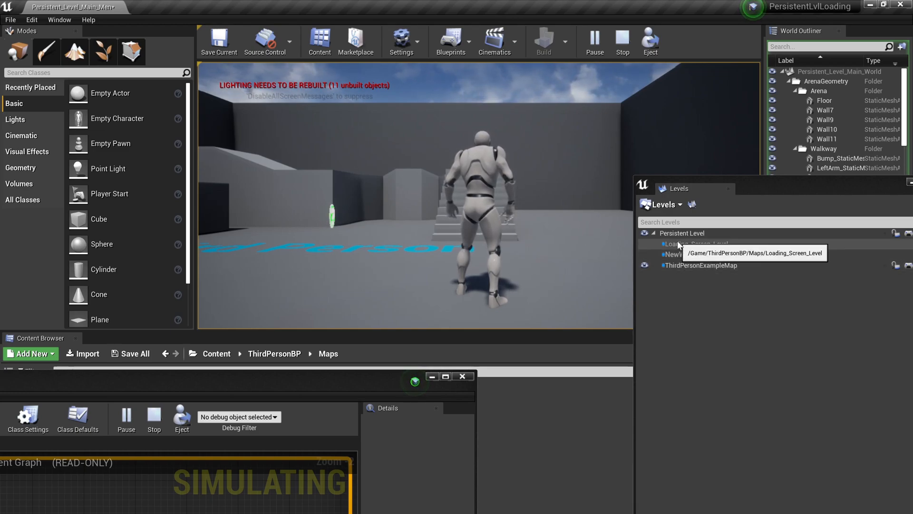
pyautogui.moveTo(682, 233)
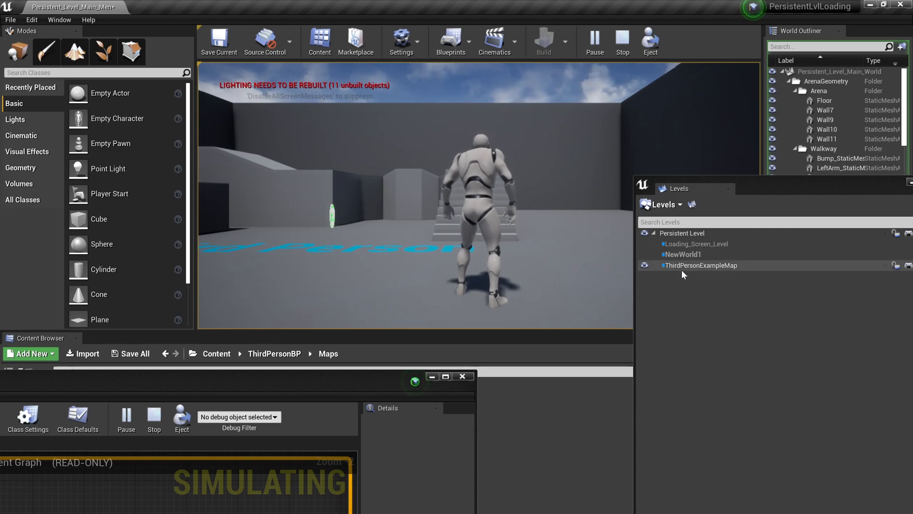
pyautogui.moveTo(690, 274)
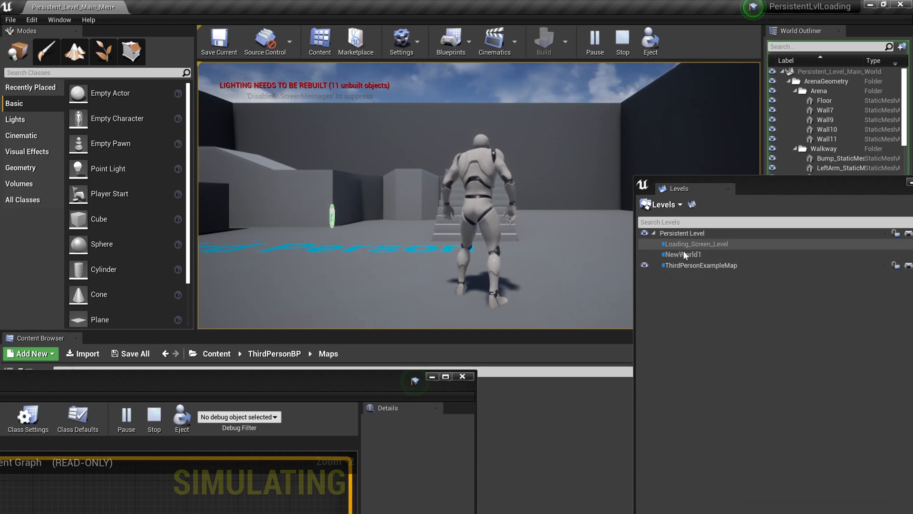
pyautogui.moveTo(695, 243)
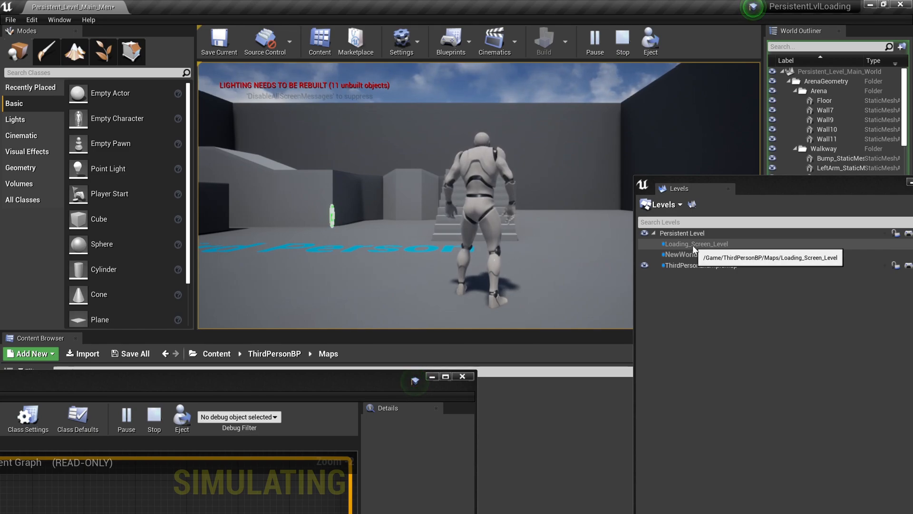